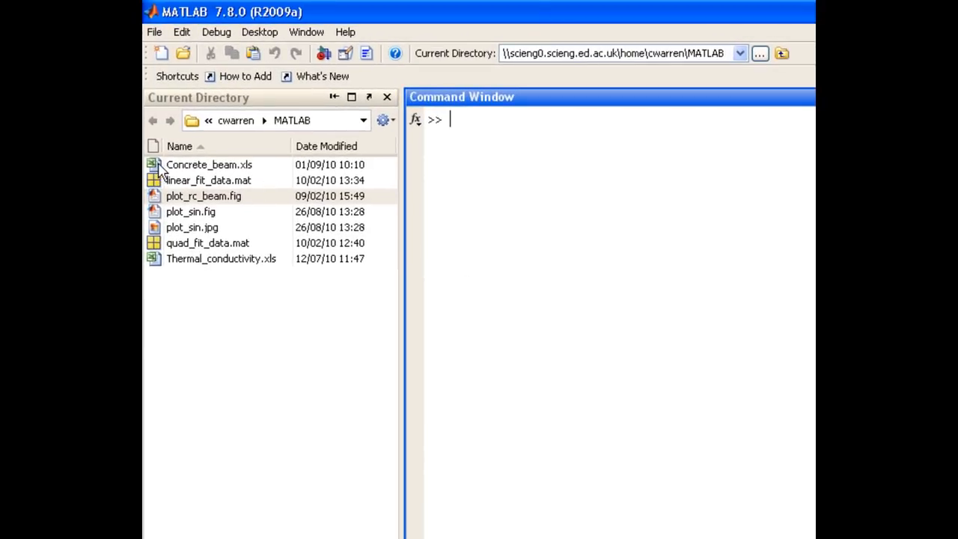
# Step: Select Concrete_beam.xls in the current folder and inspect its context menu without acting
pyautogui.click(209, 163)
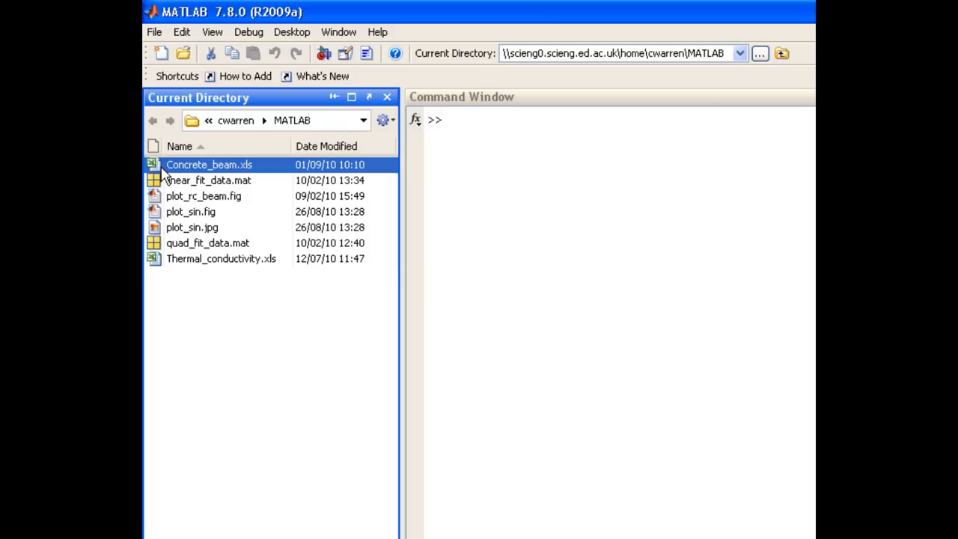
pyautogui.moveTo(173, 177)
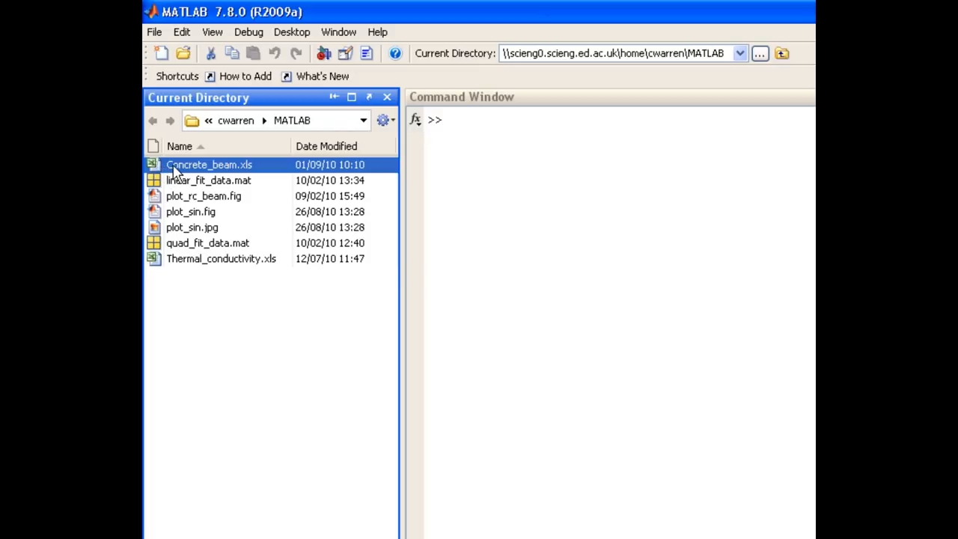
pyautogui.rightClick(209, 164)
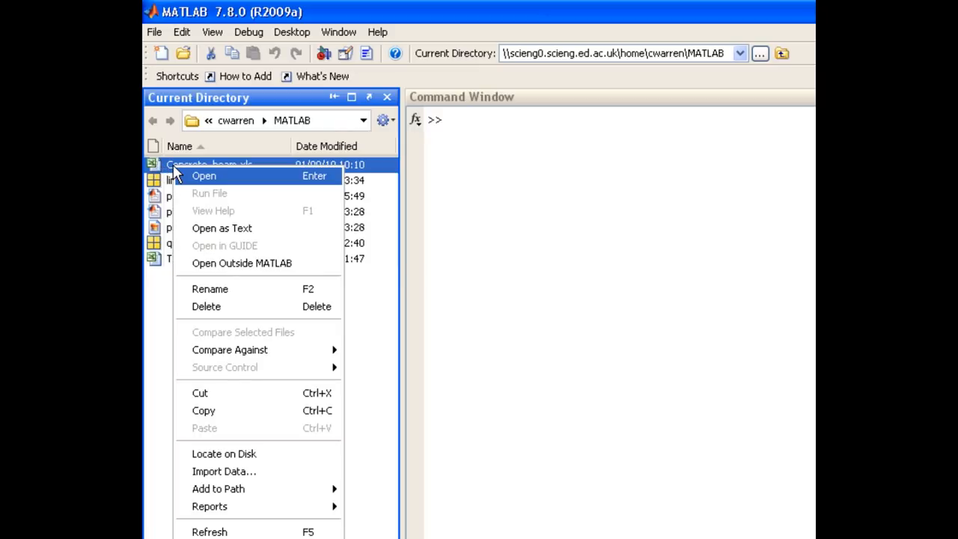
pyautogui.moveTo(234, 263)
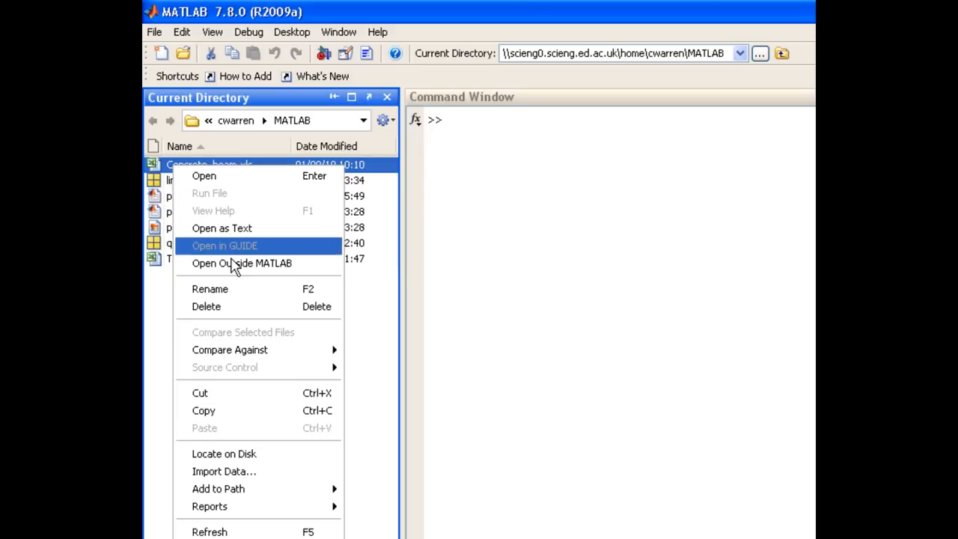
pyautogui.click(242, 264)
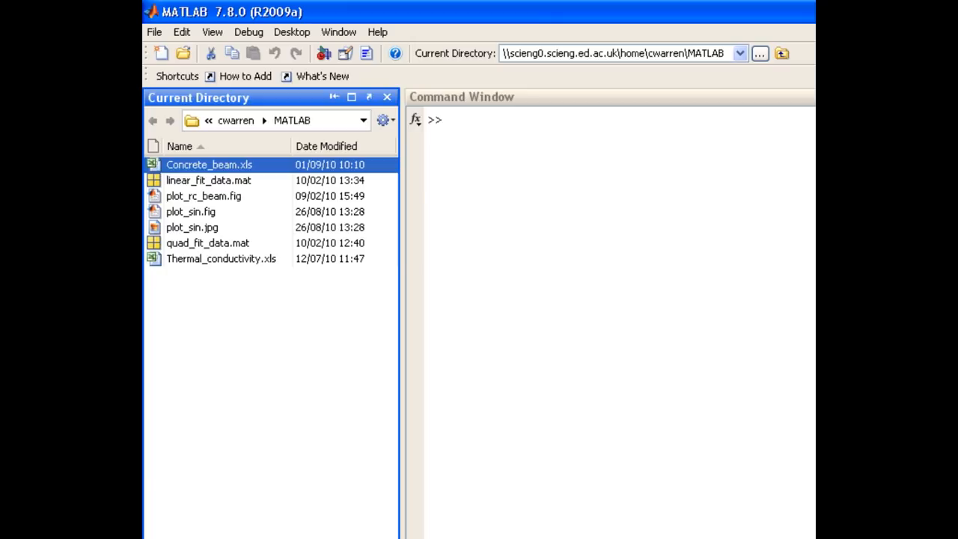
pyautogui.moveTo(317, 57)
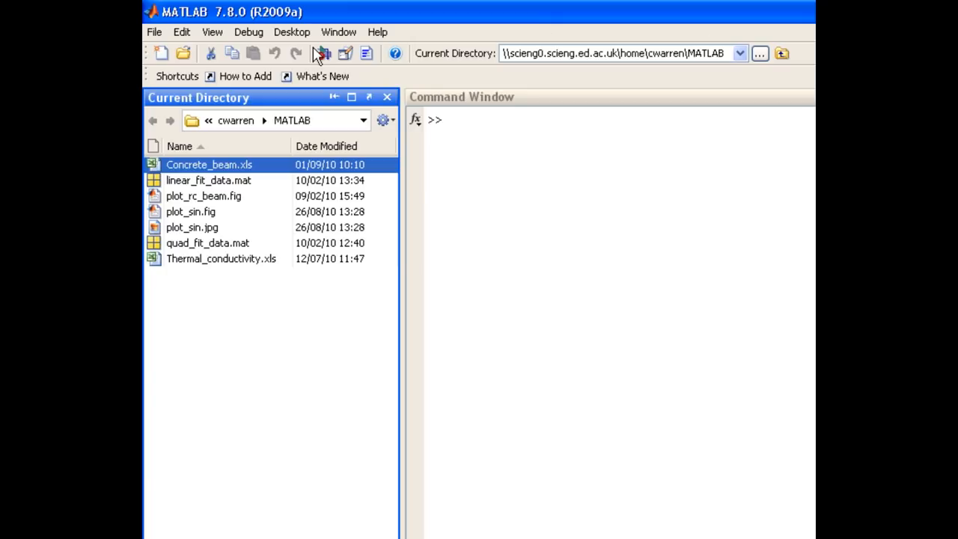
# Step: Launch the Import Wizard on Concrete_beam.xls via File > Import Data
pyautogui.click(154, 31)
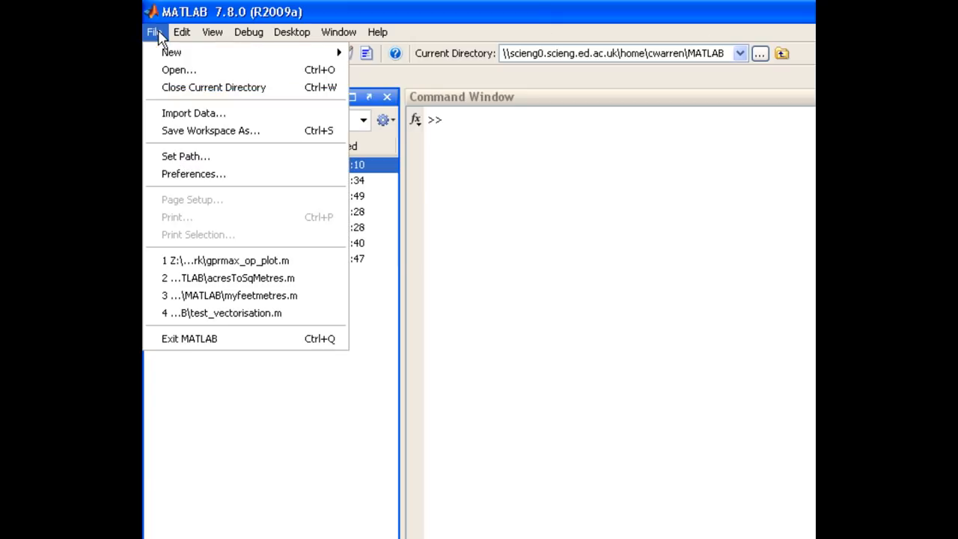
pyautogui.click(193, 112)
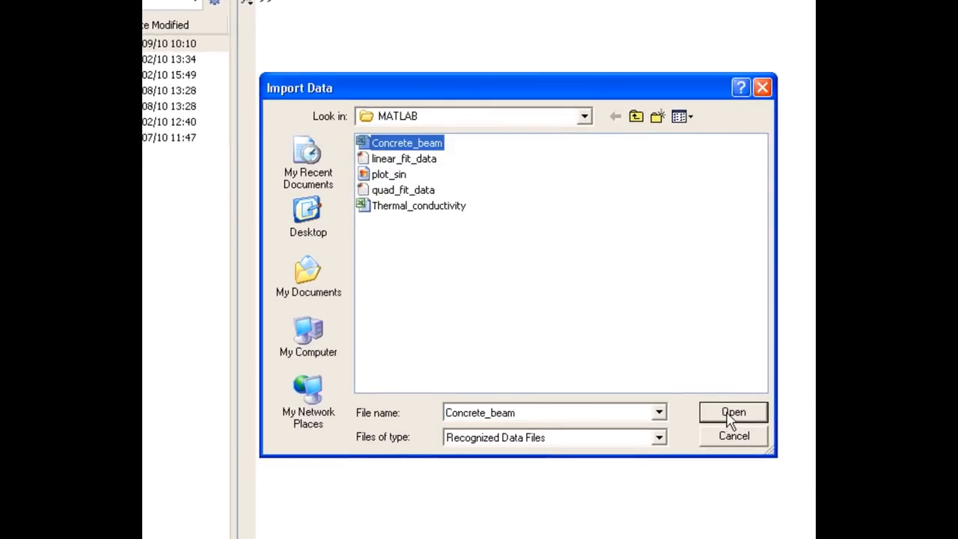
pyautogui.click(733, 412)
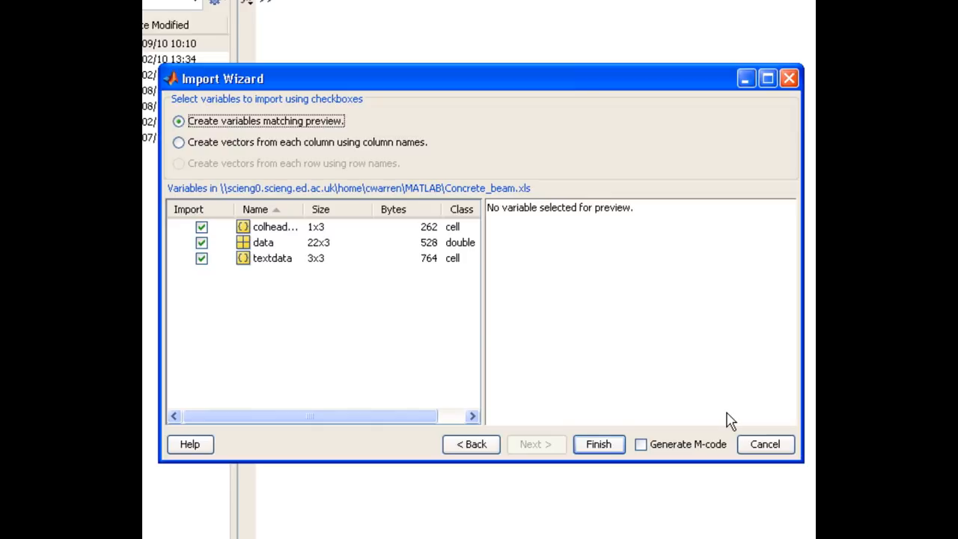
# Step: Preview colheaders, data and textdata, then import only the numeric data array
pyautogui.click(272, 227)
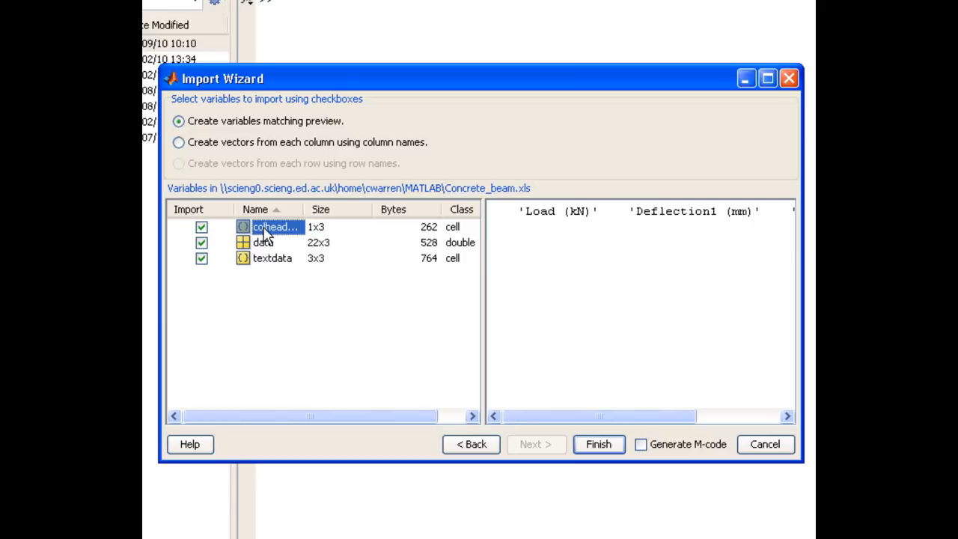
pyautogui.moveTo(267, 253)
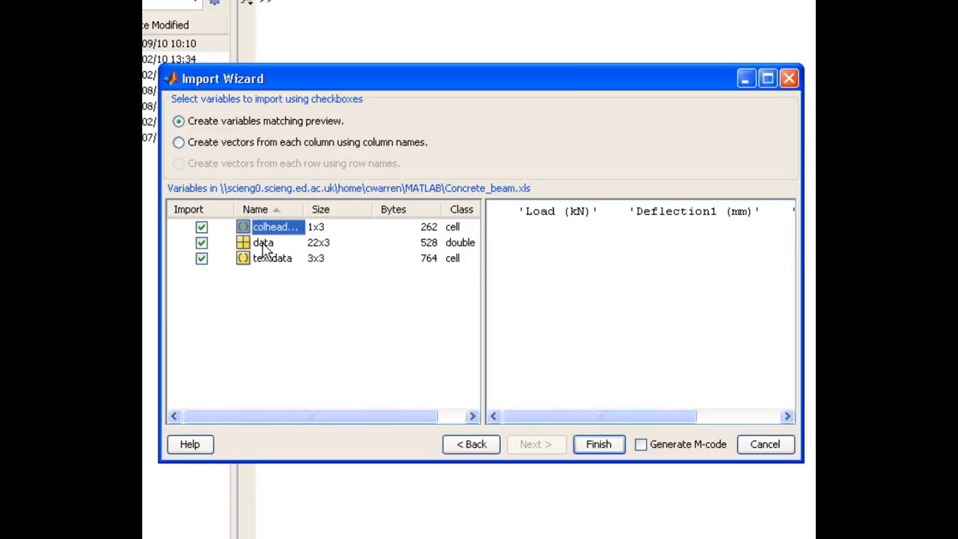
pyautogui.click(263, 242)
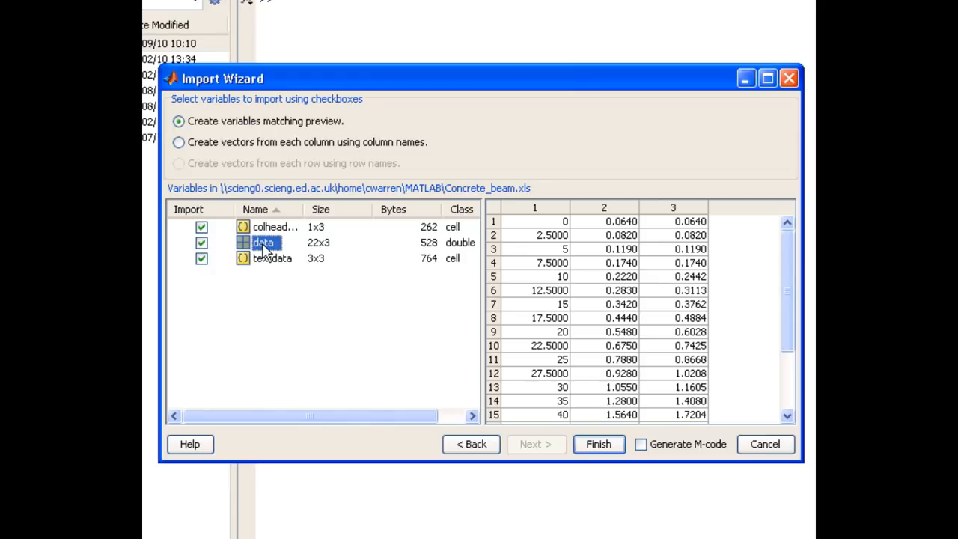
pyautogui.click(272, 257)
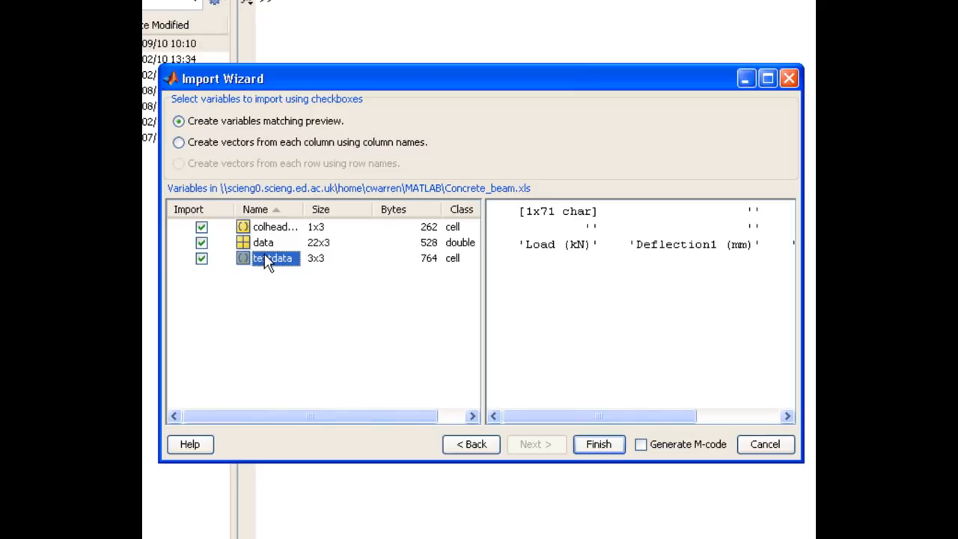
pyautogui.click(201, 227)
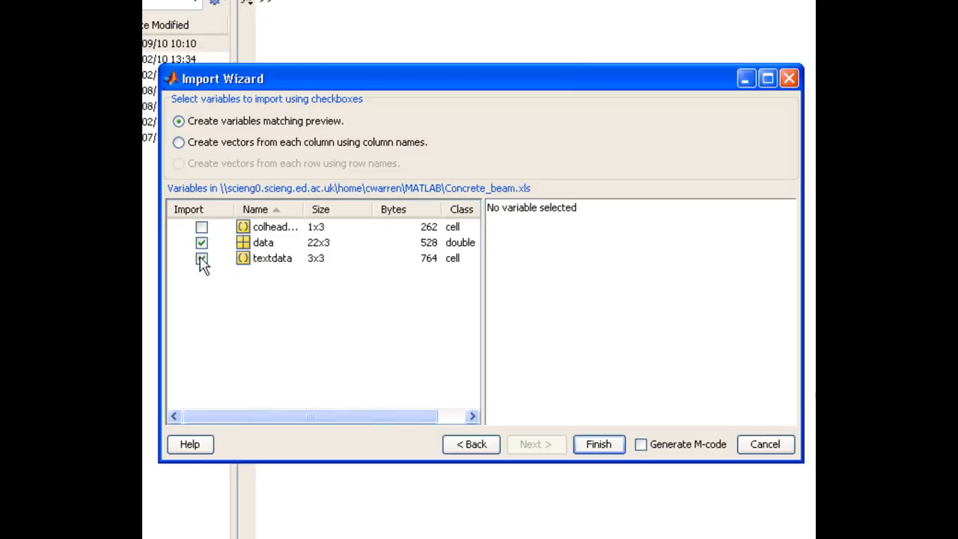
pyautogui.click(201, 257)
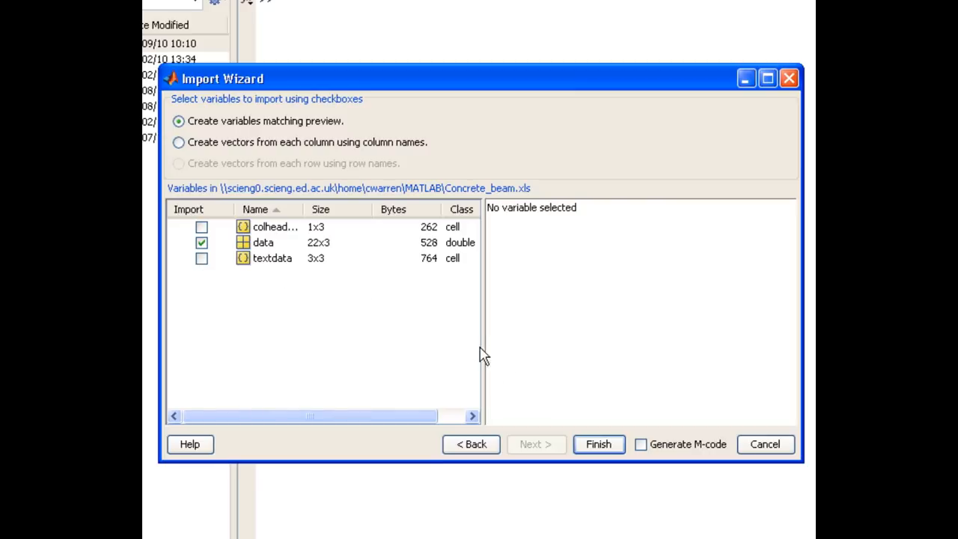
pyautogui.click(599, 443)
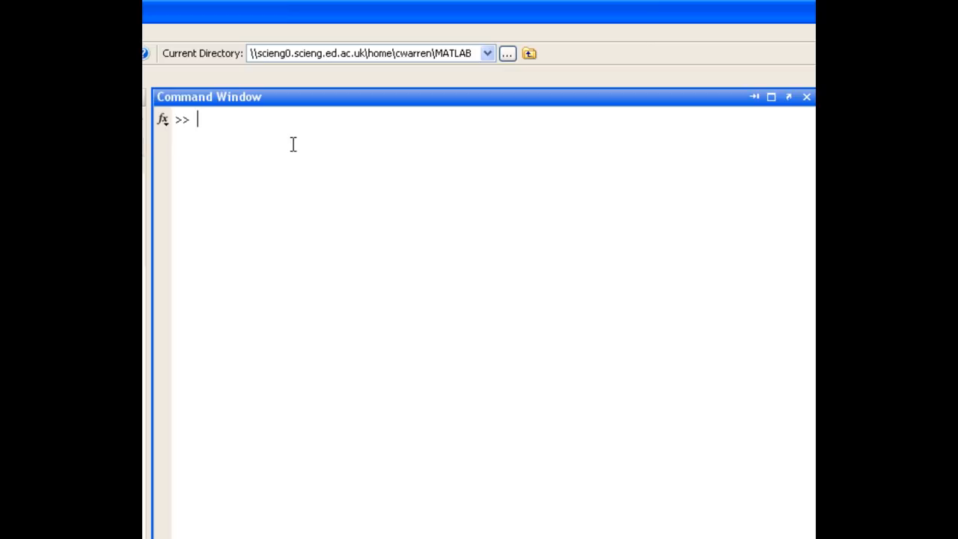
# Step: Create load from the first data column with load=data(:,1);
pyautogui.write('lo')
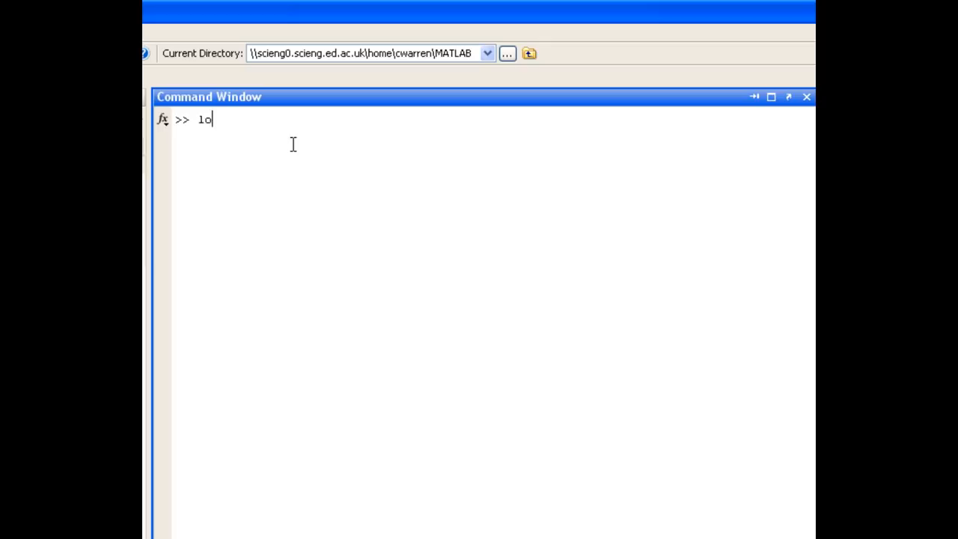
pyautogui.write('ad=dat')
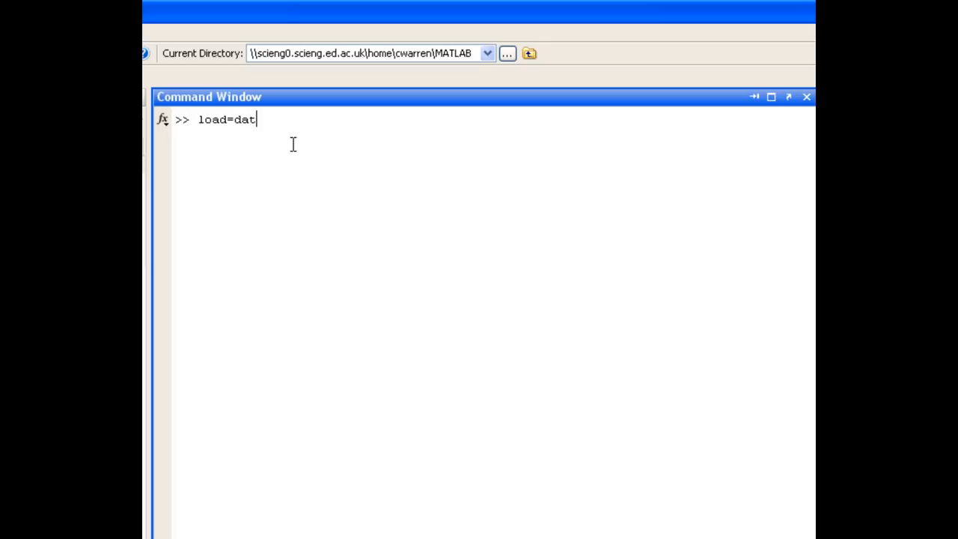
pyautogui.write('a(:')
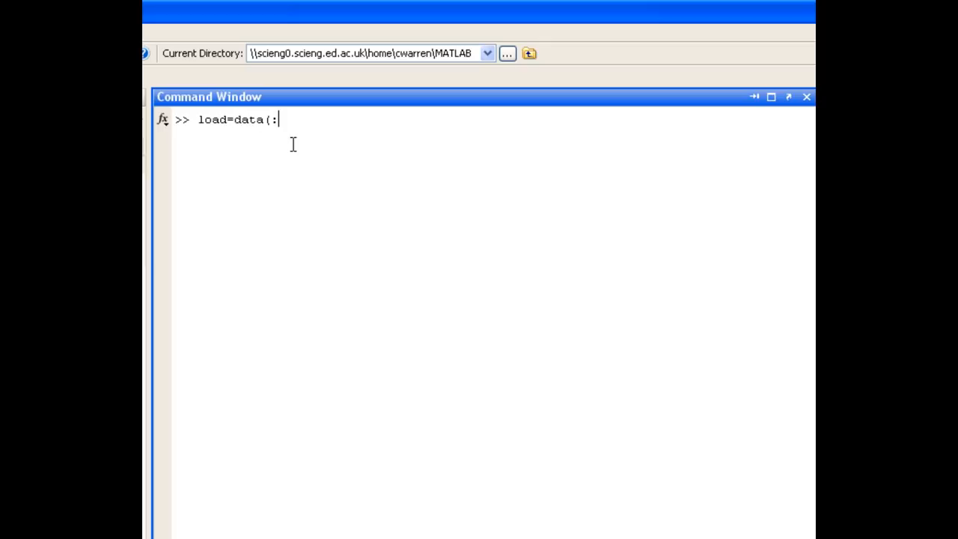
pyautogui.write(',1);')
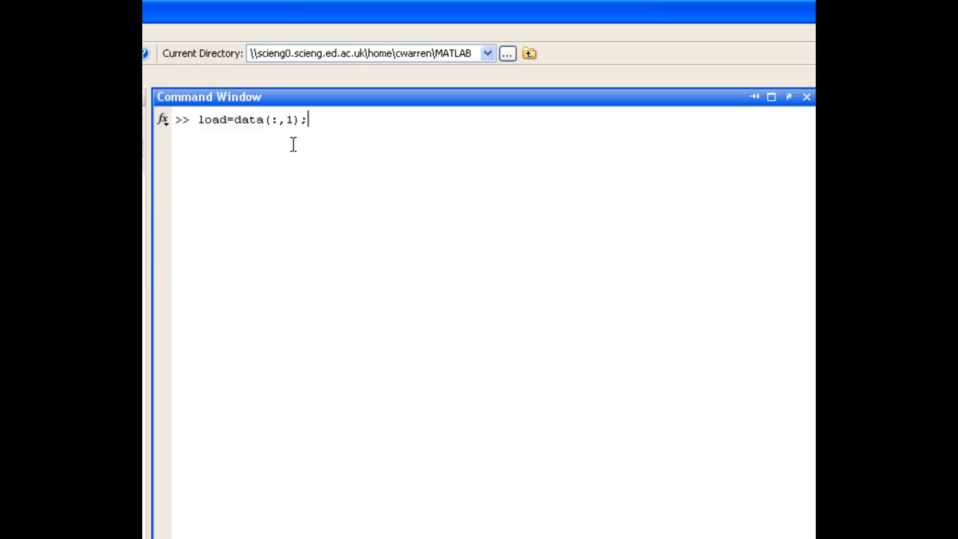
# Step: Create deflection1 and deflection2 from the second and third data columns
pyautogui.write('de')
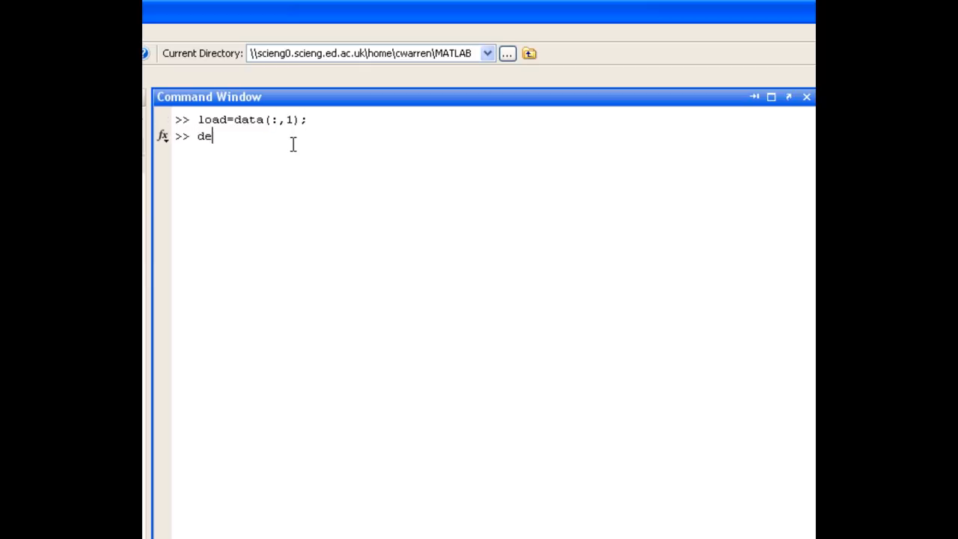
pyautogui.write('flect')
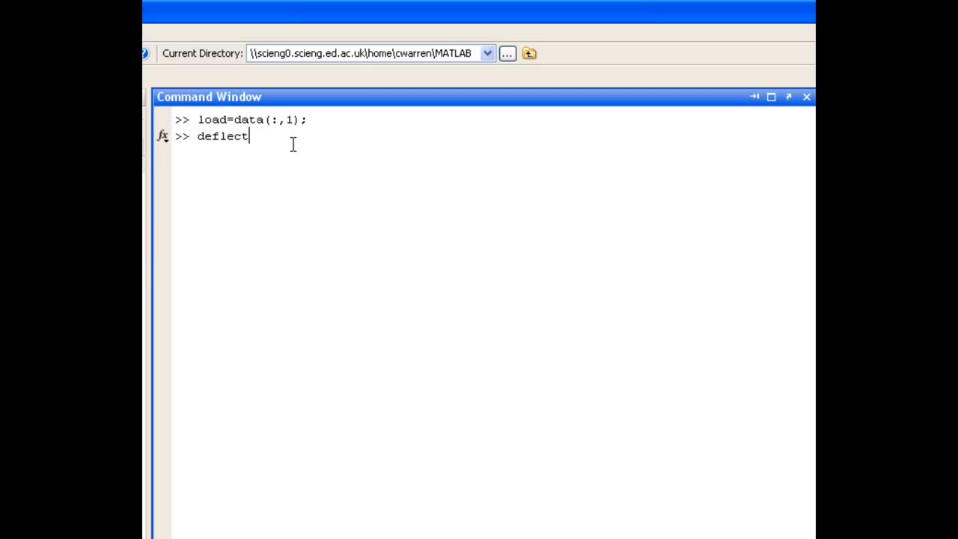
pyautogui.write('ion1')
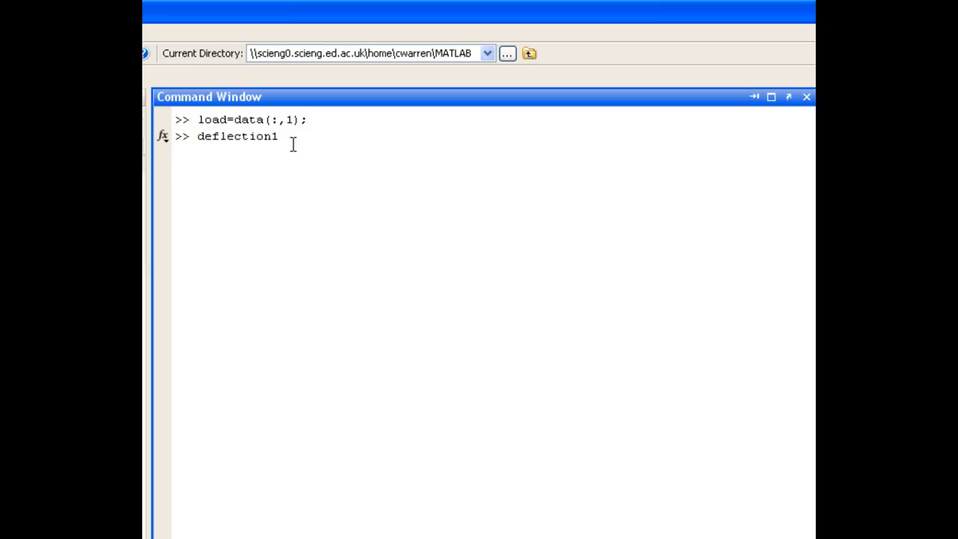
pyautogui.write('=data')
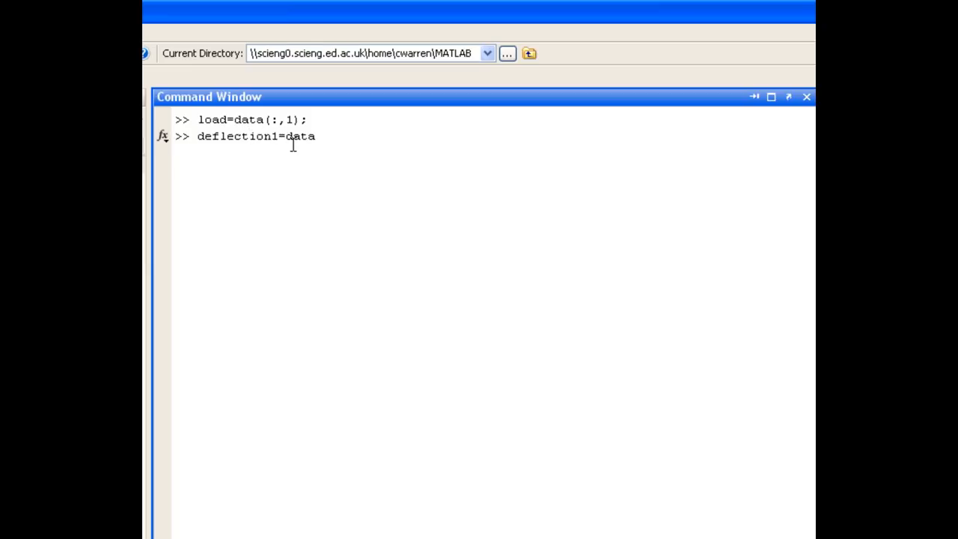
pyautogui.write('(:,2);')
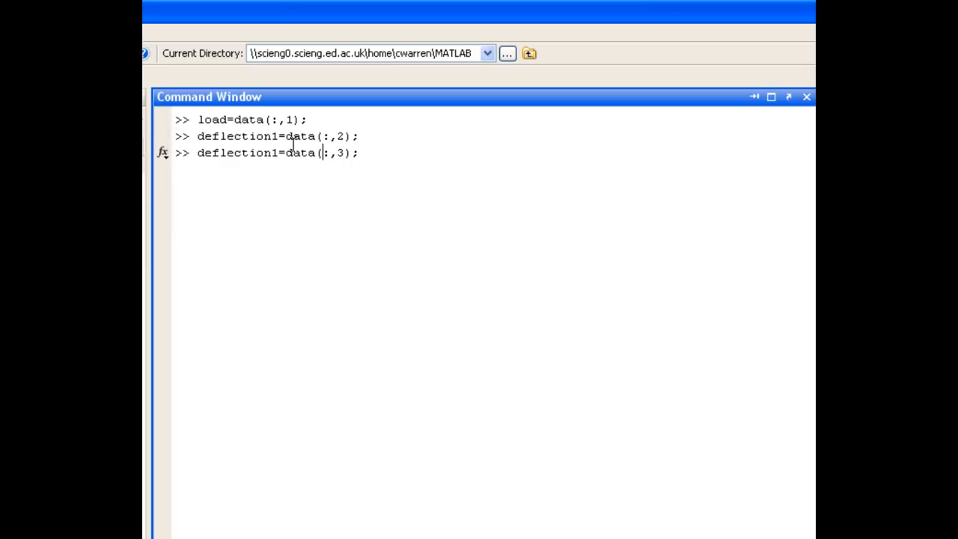
pyautogui.write('2')
pyautogui.press('Return')
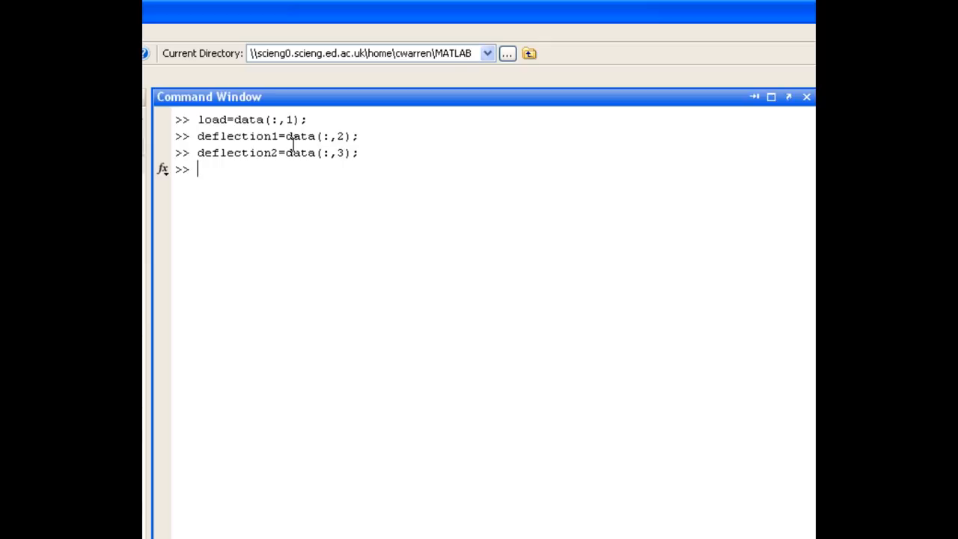
pyautogui.click(771, 96)
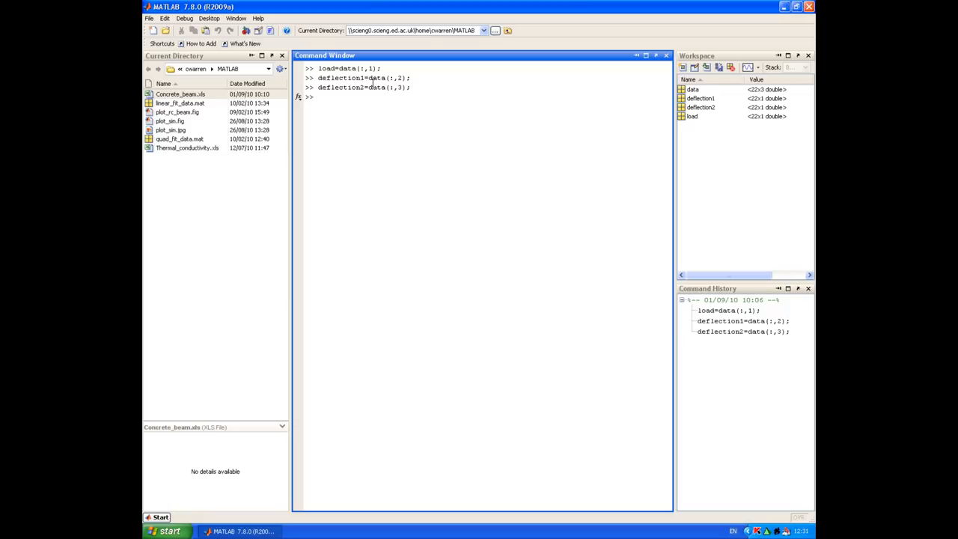
# Step: Select load, deflection1 and deflection2 in the Workspace and choose Save As for a MAT-file
pyautogui.click(696, 56)
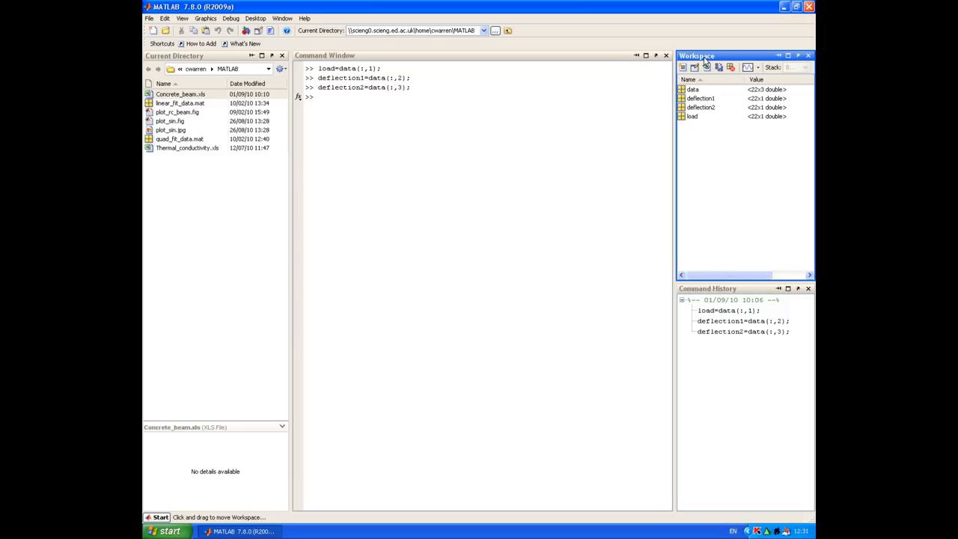
pyautogui.rightClick(692, 90)
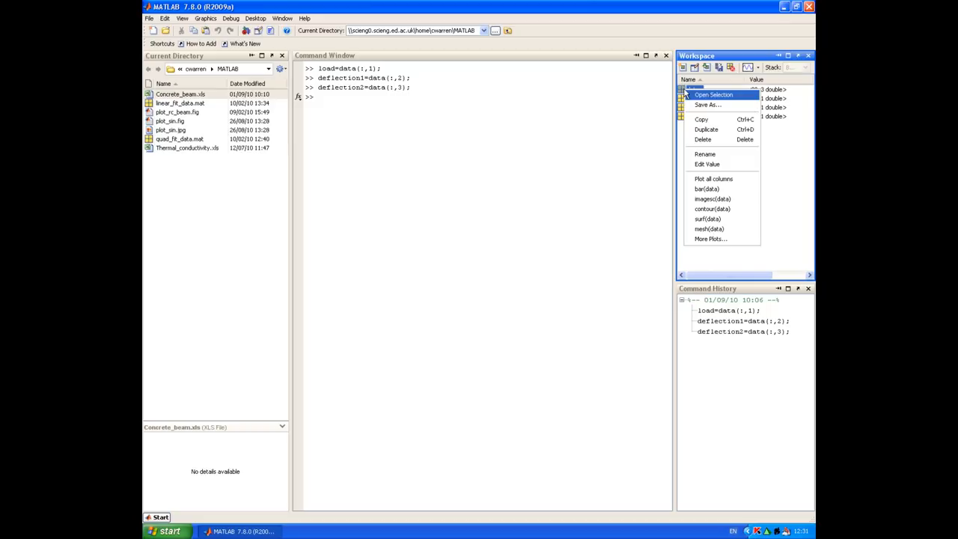
pyautogui.moveTo(702, 139)
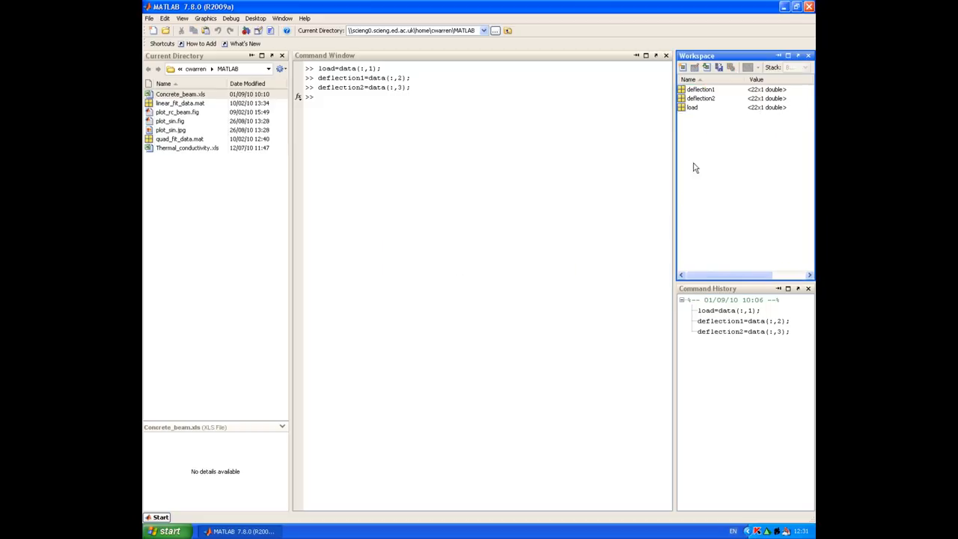
pyautogui.click(700, 90)
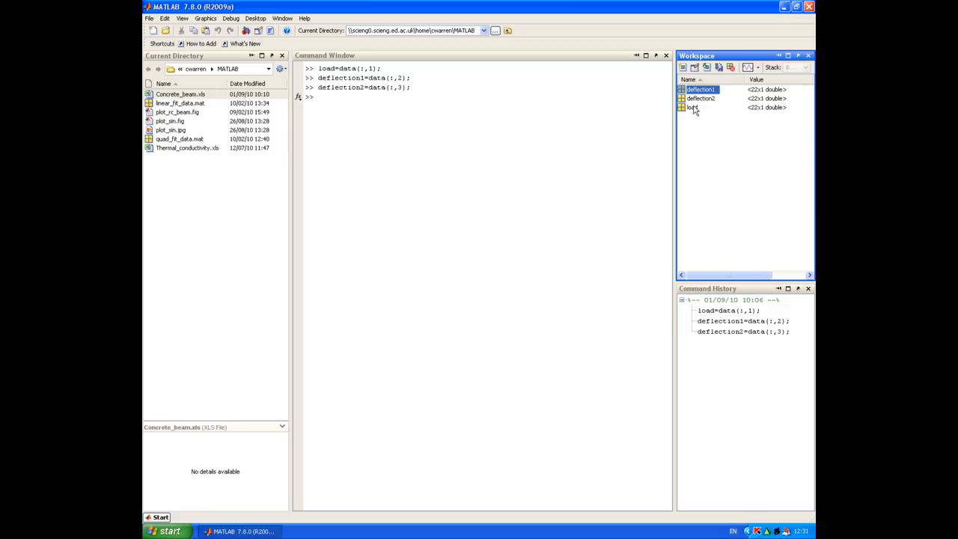
pyautogui.moveTo(696, 111)
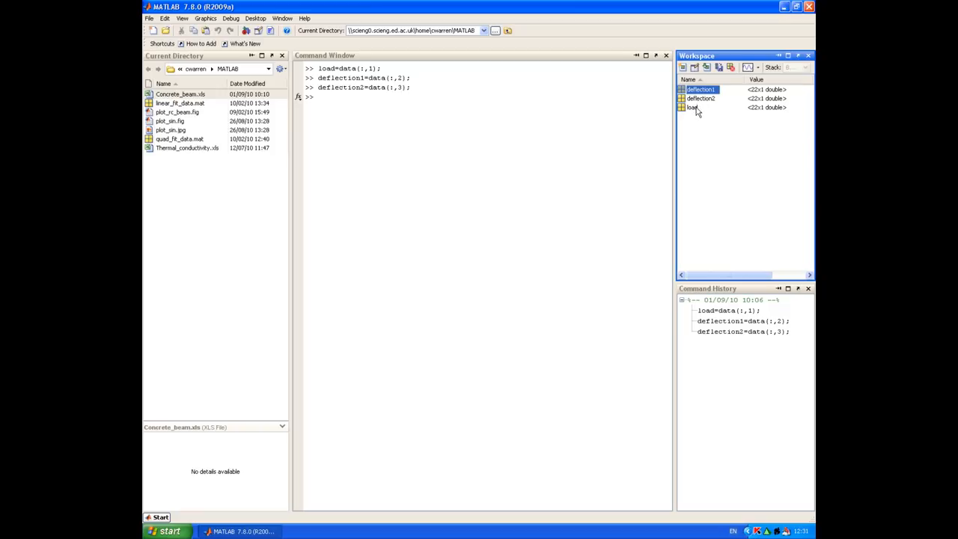
pyautogui.click(691, 107)
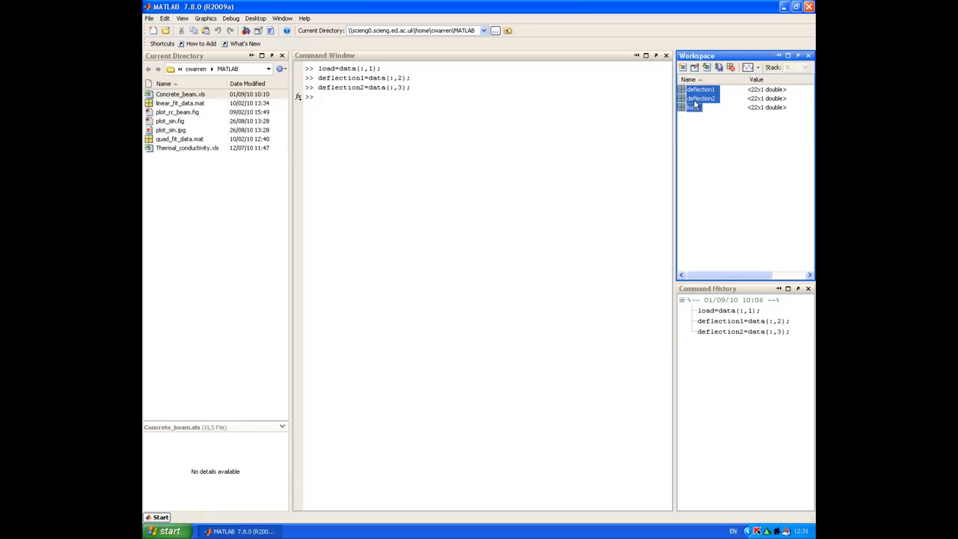
pyautogui.rightClick(691, 108)
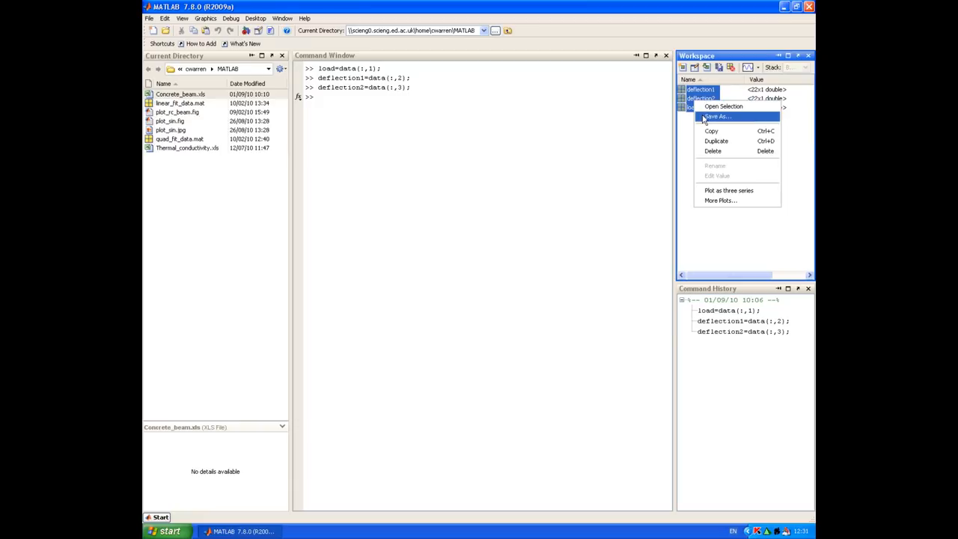
pyautogui.click(717, 117)
pyautogui.write('concrete_beam')
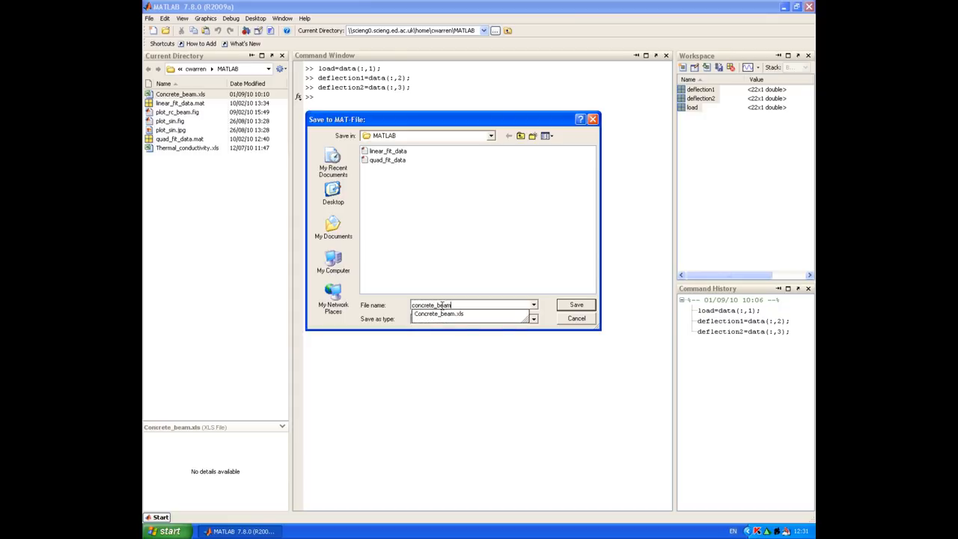
# Step: Save the variables as concrete_beam.mat in the MATLAB folder
pyautogui.click(574, 306)
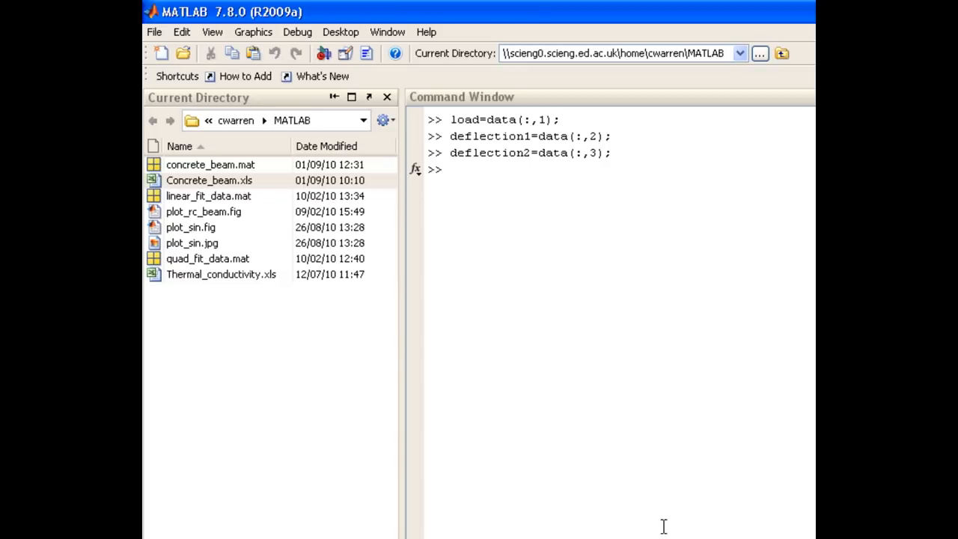
pyautogui.moveTo(551, 216)
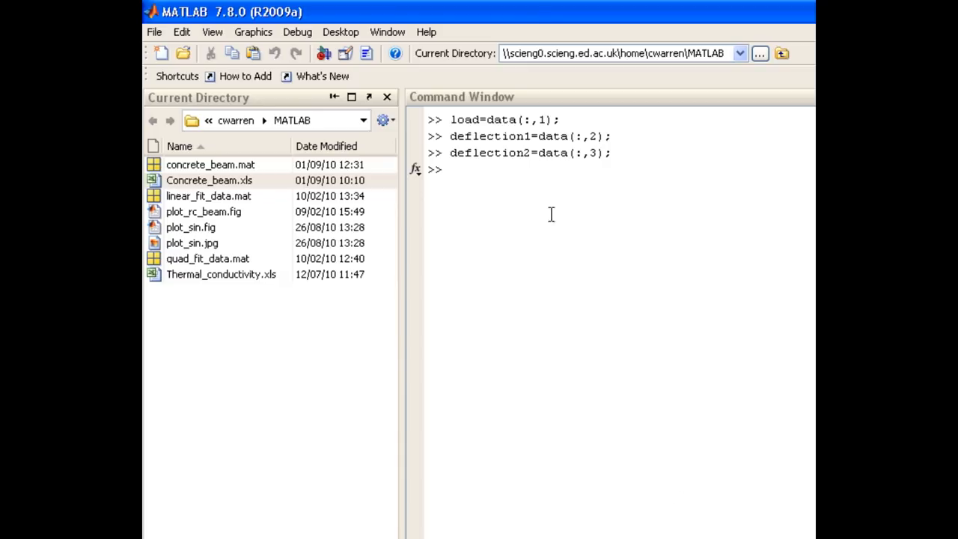
# Step: Run plot(load,deflection1,load,deflection2) to plot both deflections against load
pyautogui.write('pl')
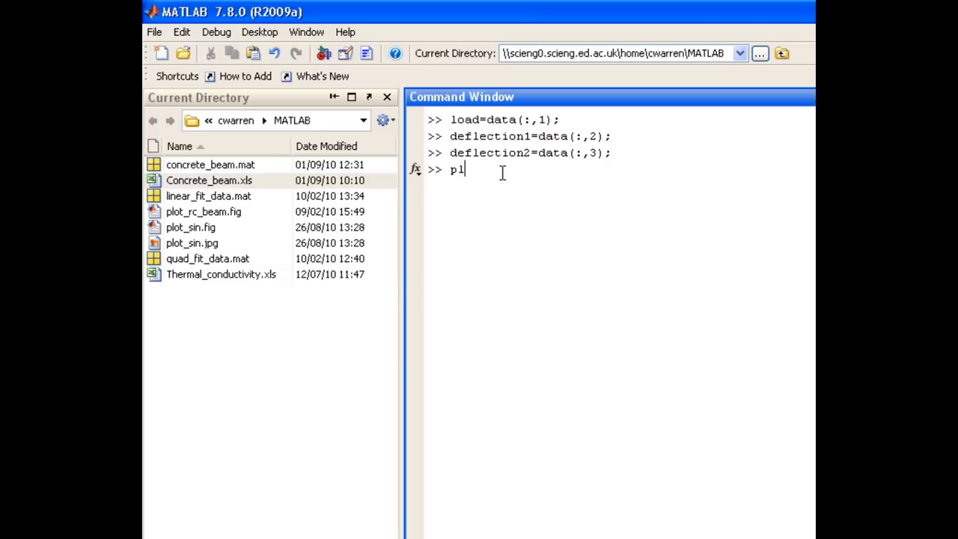
pyautogui.write('ot(lo')
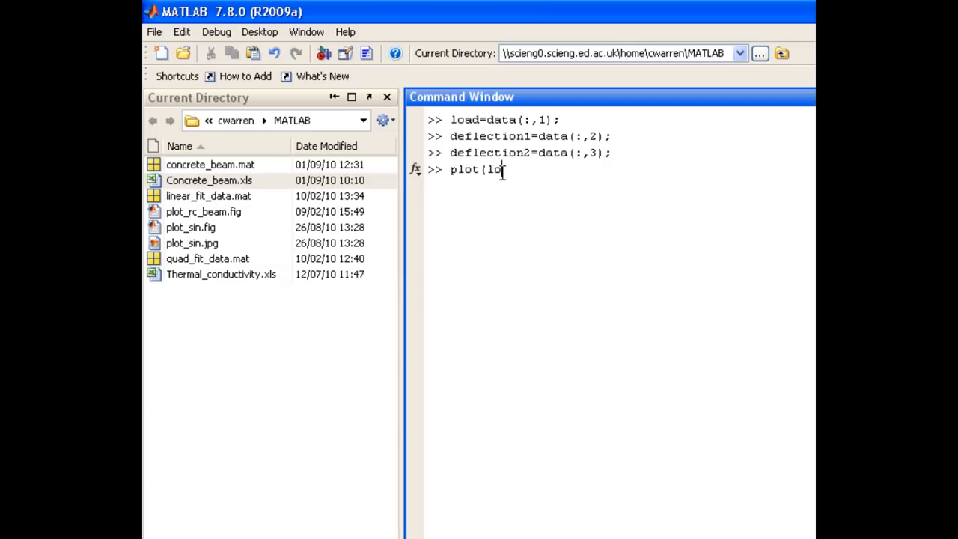
pyautogui.write('ad,')
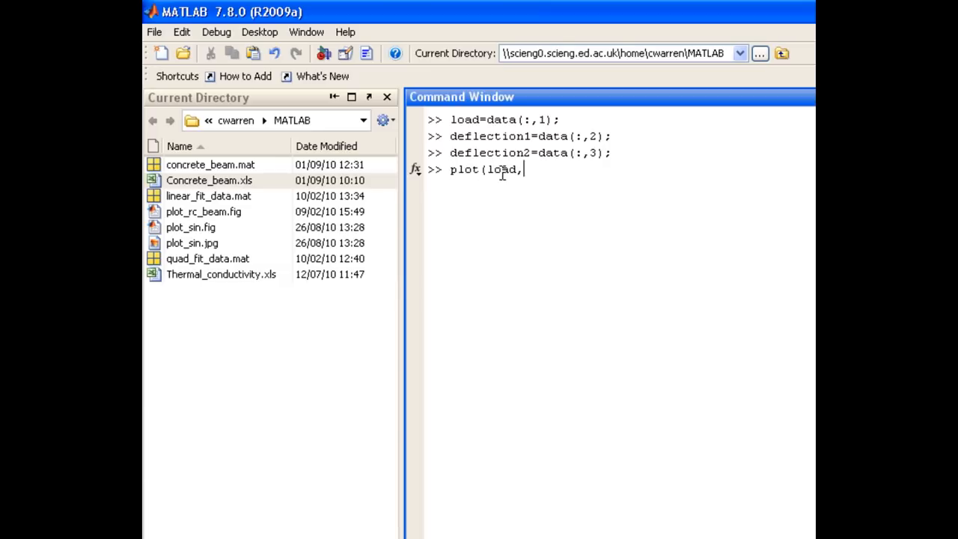
pyautogui.write('deflection2')
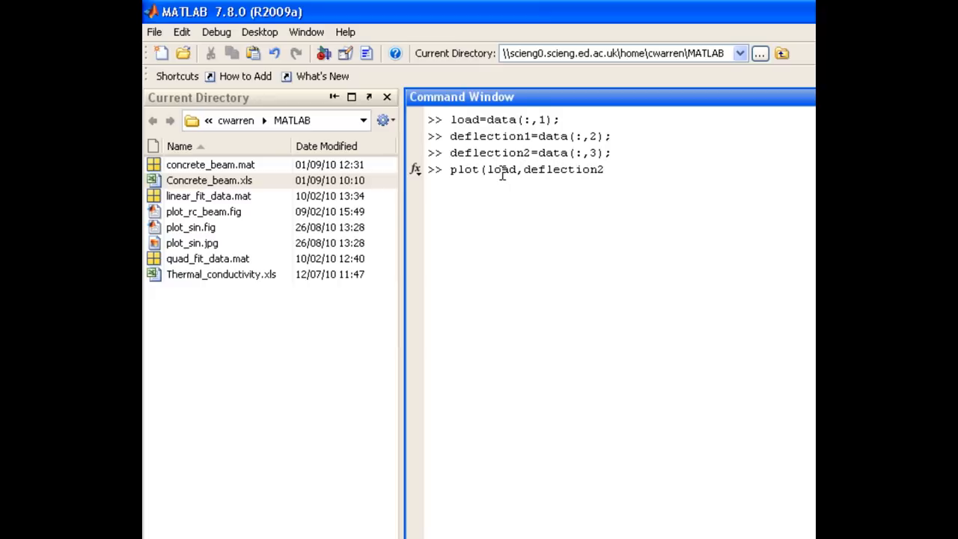
pyautogui.write('1,')
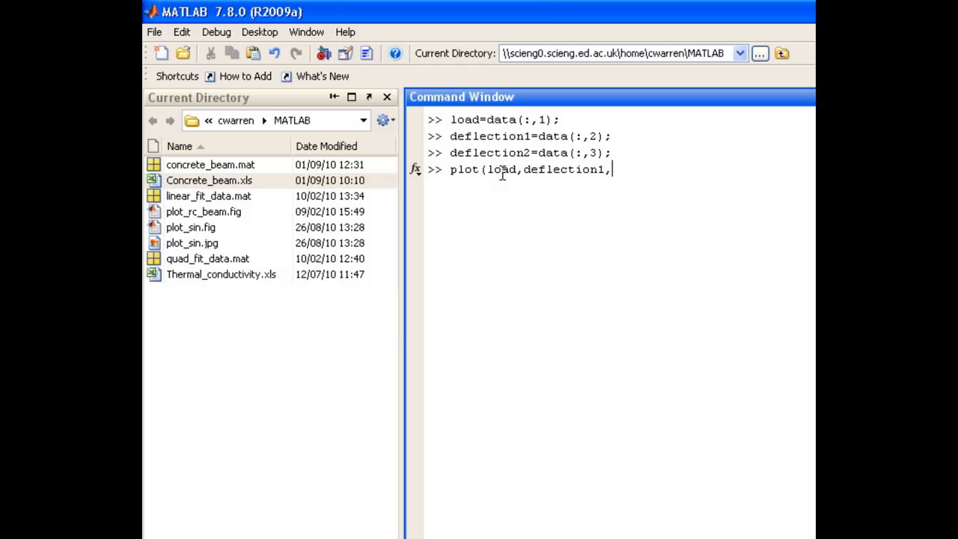
pyautogui.write('load,d')
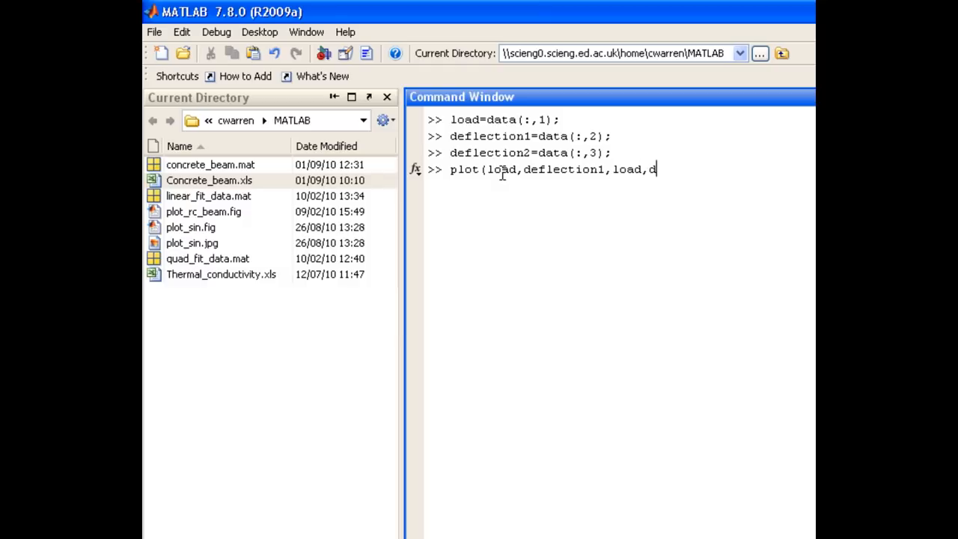
pyautogui.write('eflect')
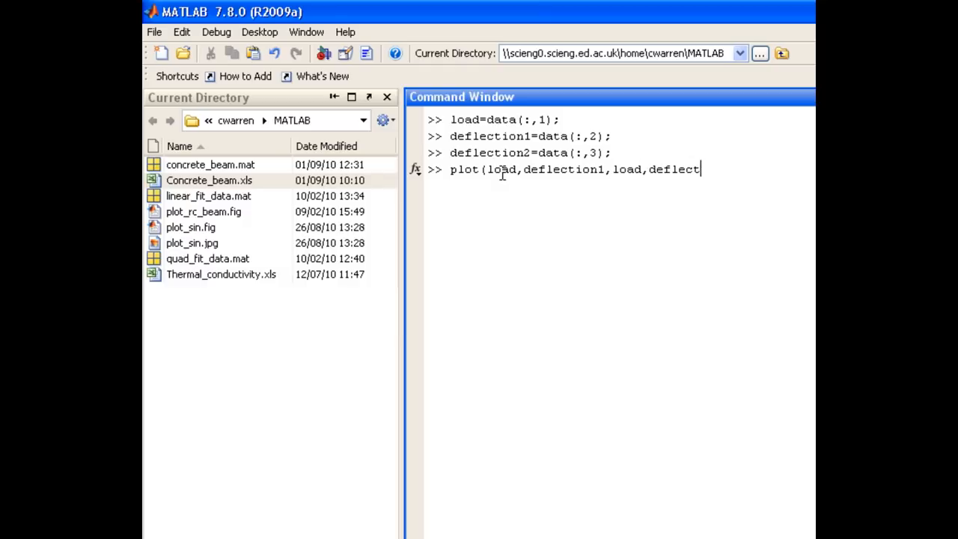
pyautogui.write('ion2')
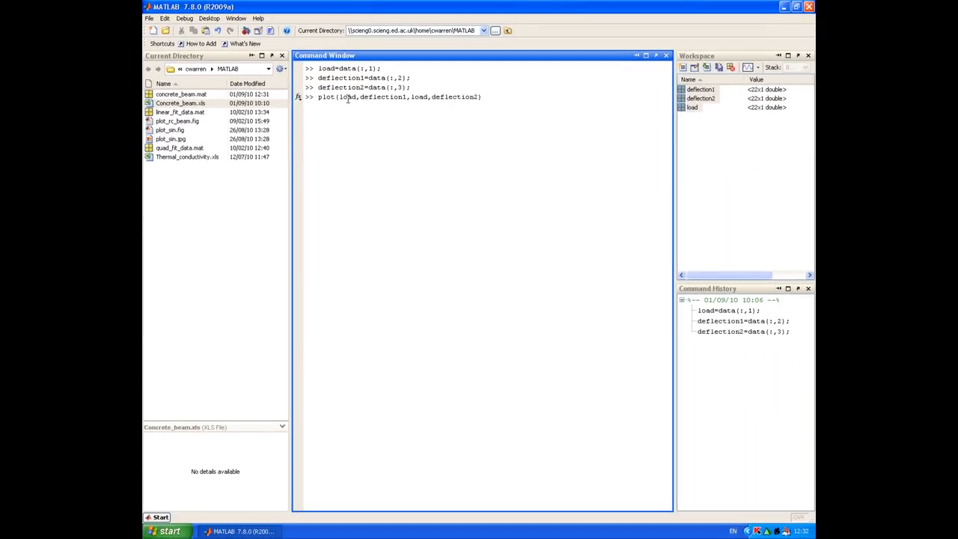
pyautogui.press('Return')
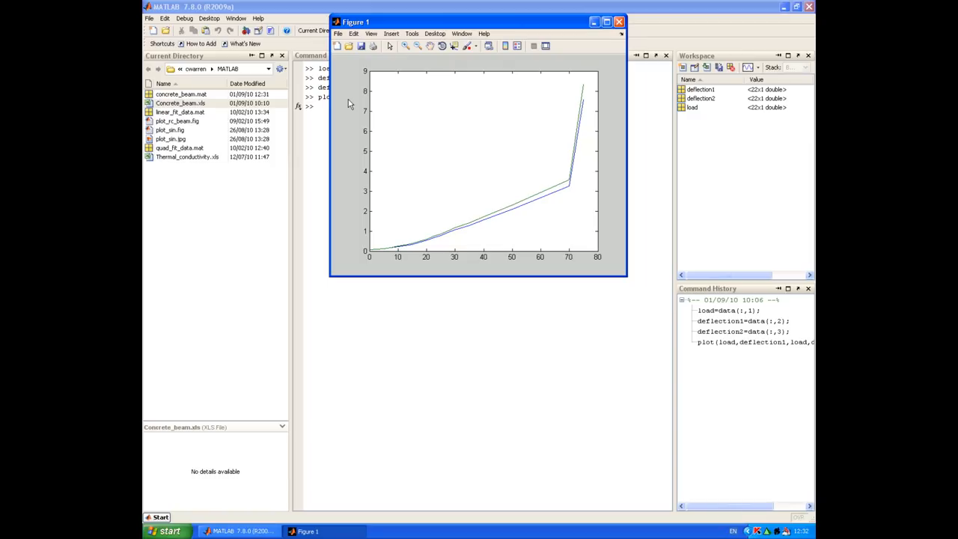
pyautogui.moveTo(560, 50)
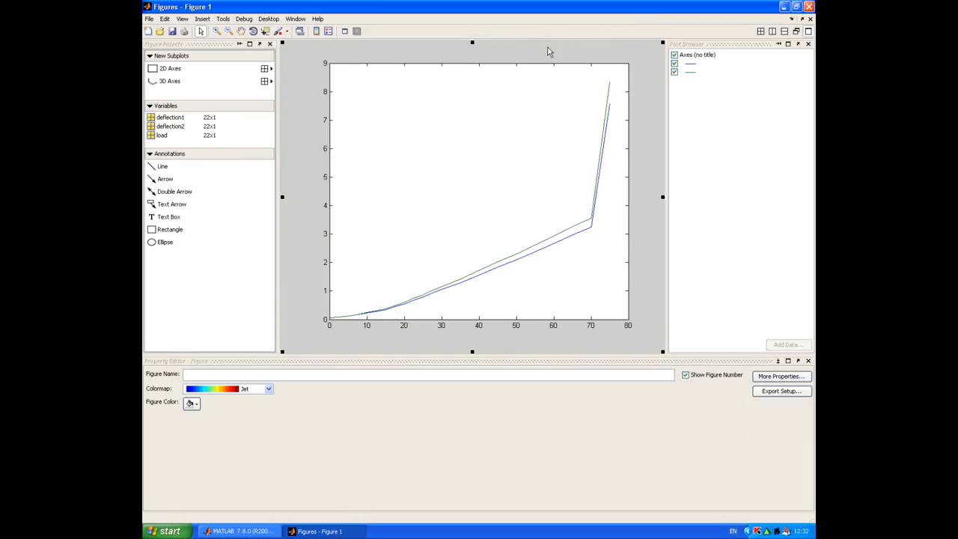
pyautogui.moveTo(694, 69)
pyautogui.write('D')
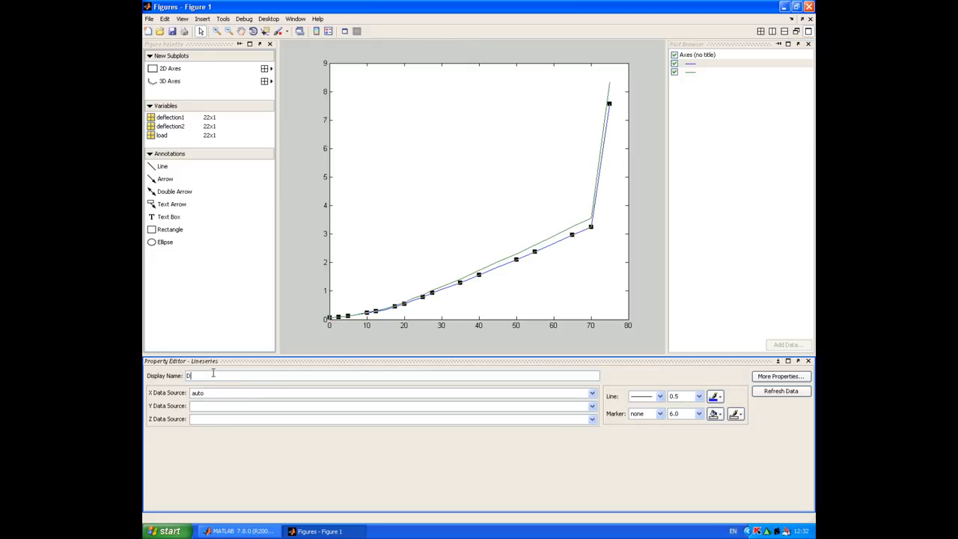
# Step: Enter Deflection1 and Deflection2 as the display names of the two plotted lines
pyautogui.write('eflect')
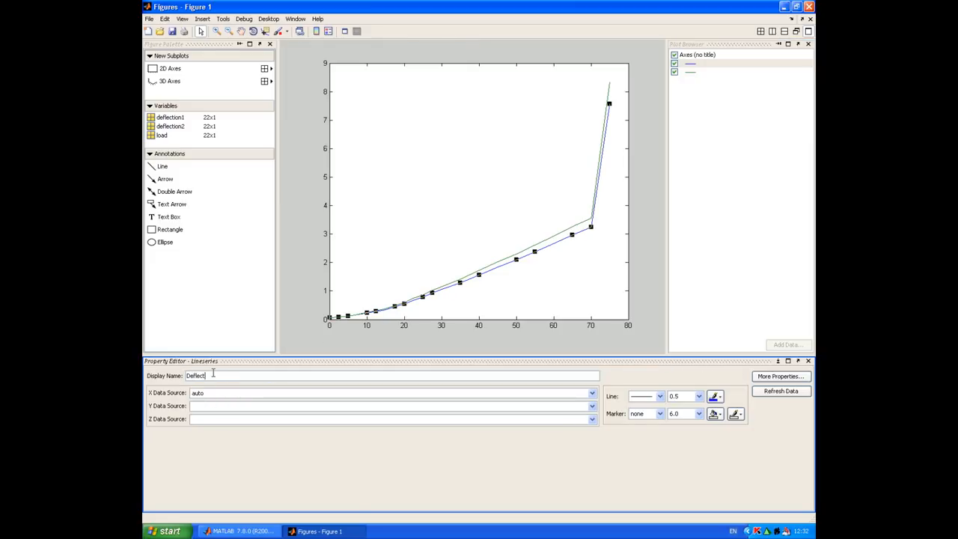
pyautogui.write('ion')
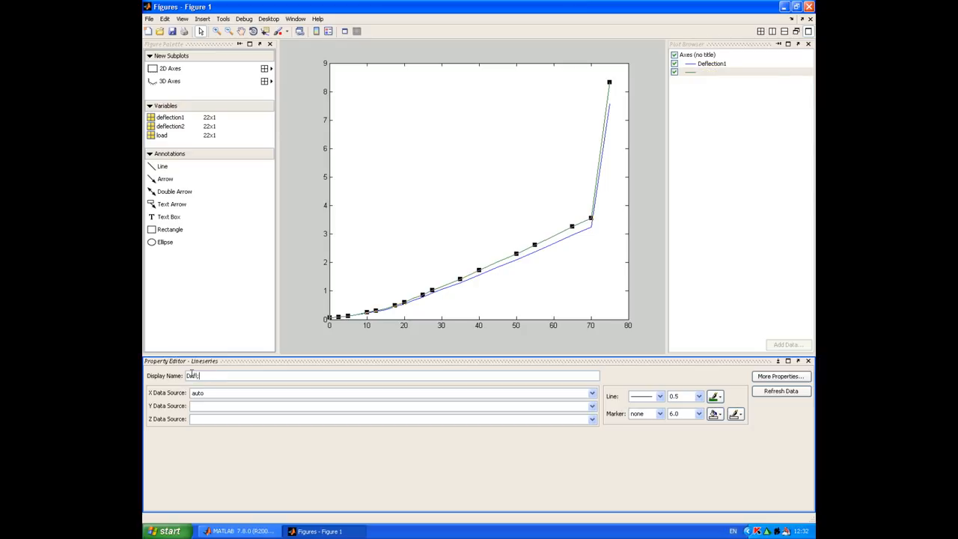
pyautogui.write('Deflection2')
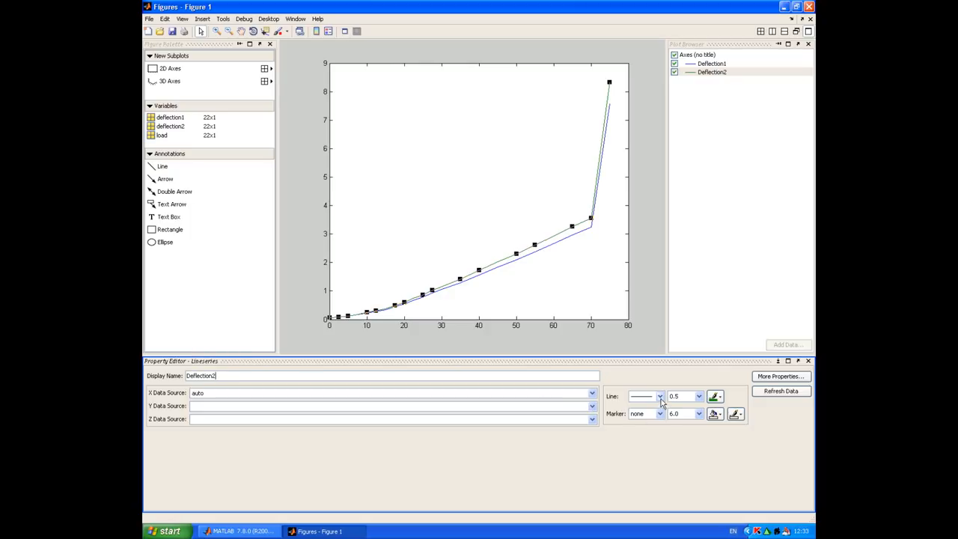
# Step: Show Deflection2 as larger red star markers with no connecting line
pyautogui.click(658, 396)
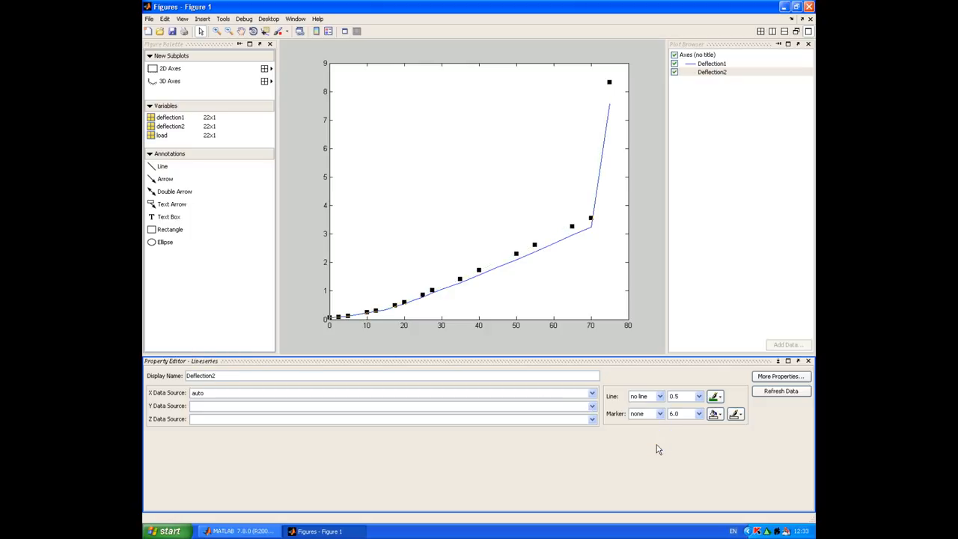
pyautogui.click(659, 413)
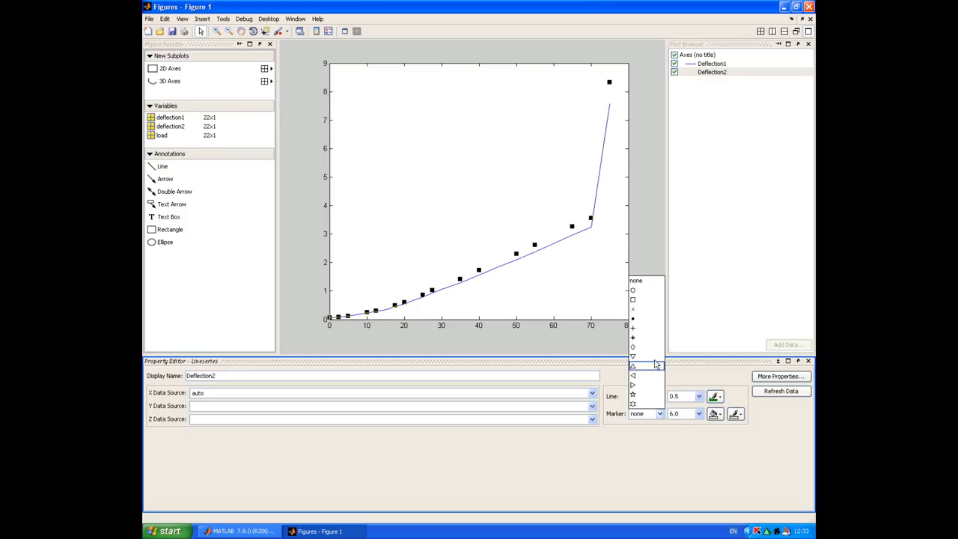
pyautogui.click(631, 328)
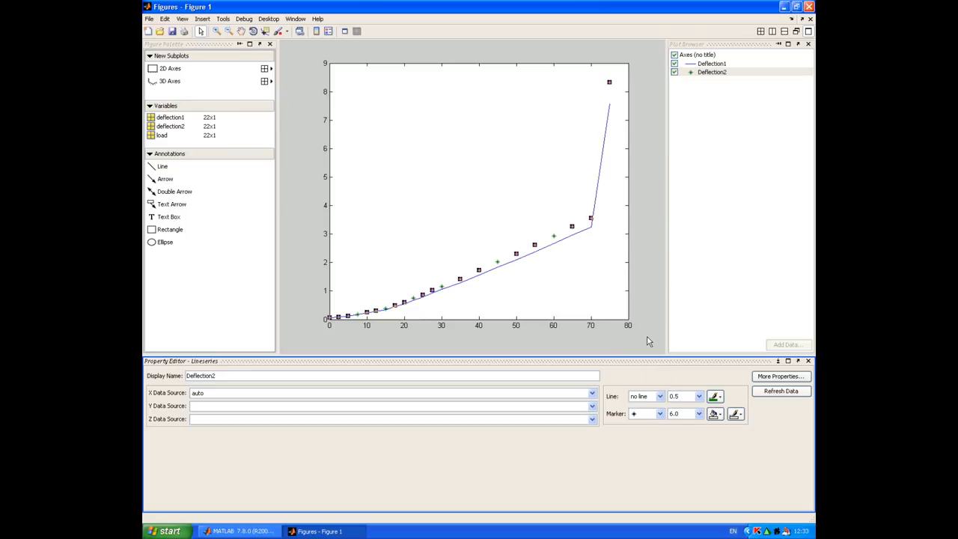
pyautogui.click(716, 395)
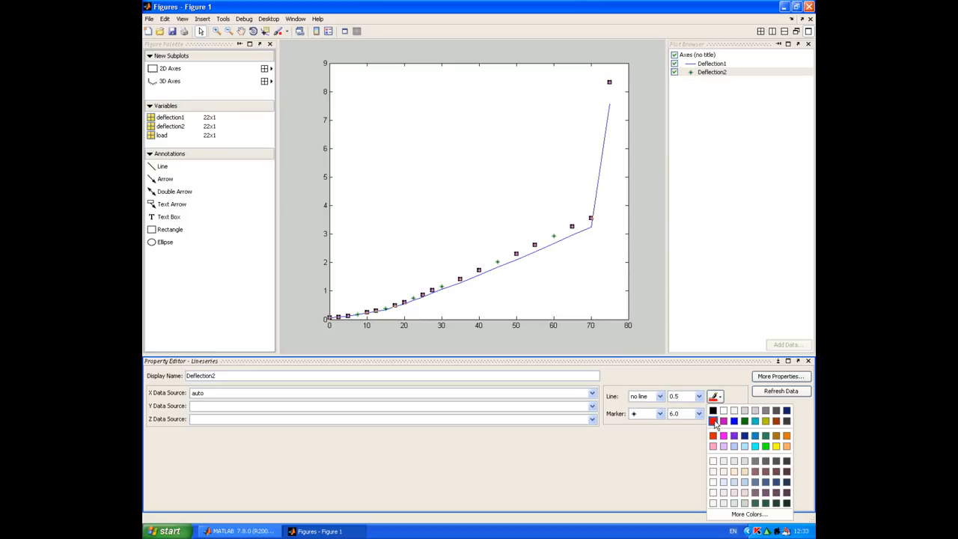
pyautogui.click(697, 413)
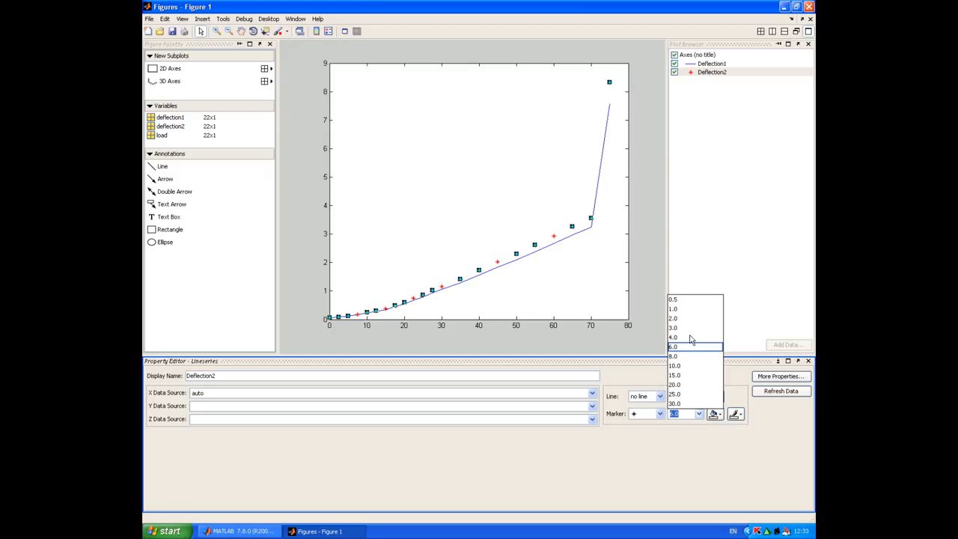
pyautogui.click(674, 357)
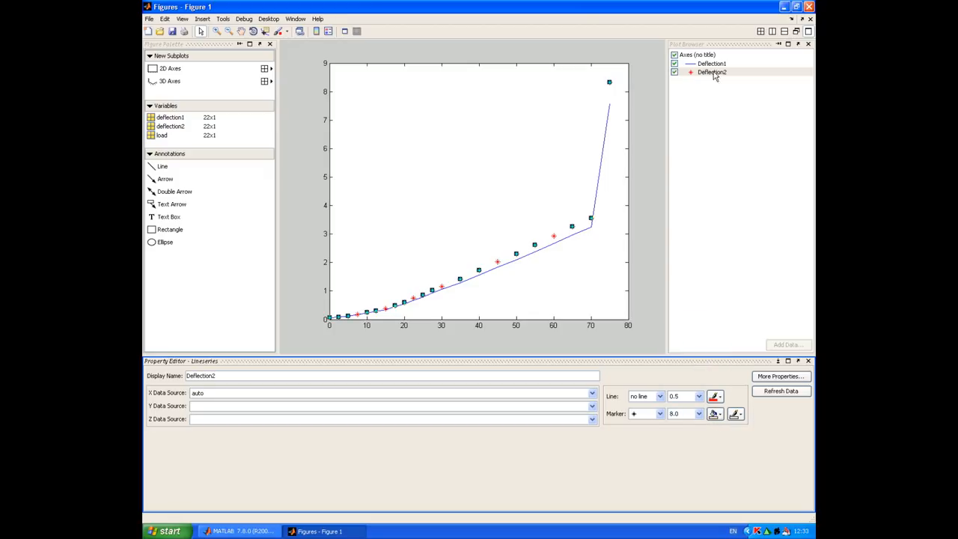
# Step: Show Deflection1 as unconnected x markers of size 6
pyautogui.click(709, 63)
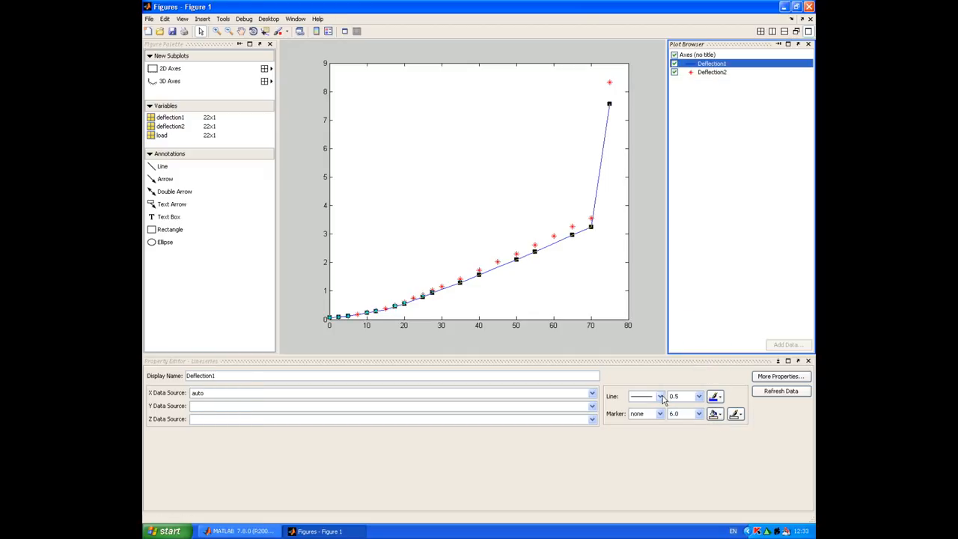
pyautogui.click(660, 395)
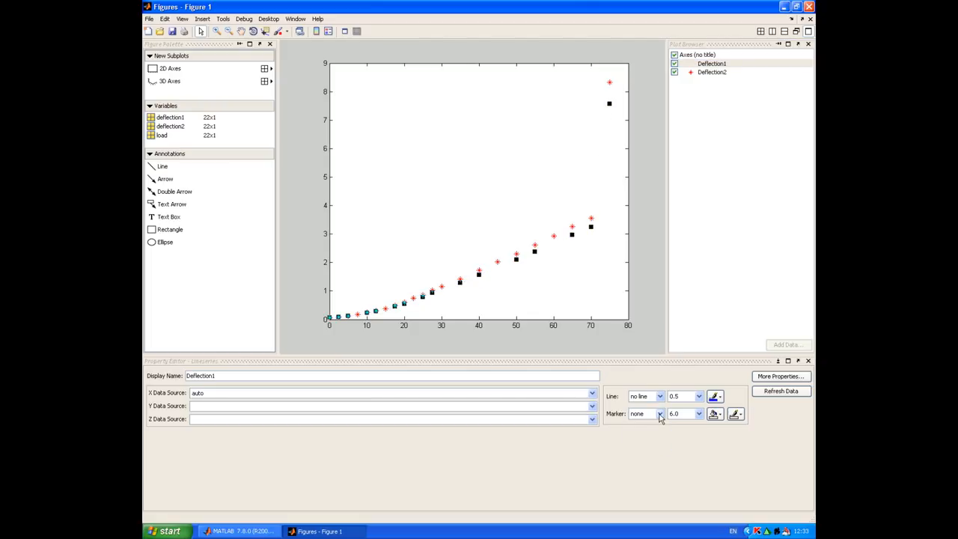
pyautogui.click(658, 413)
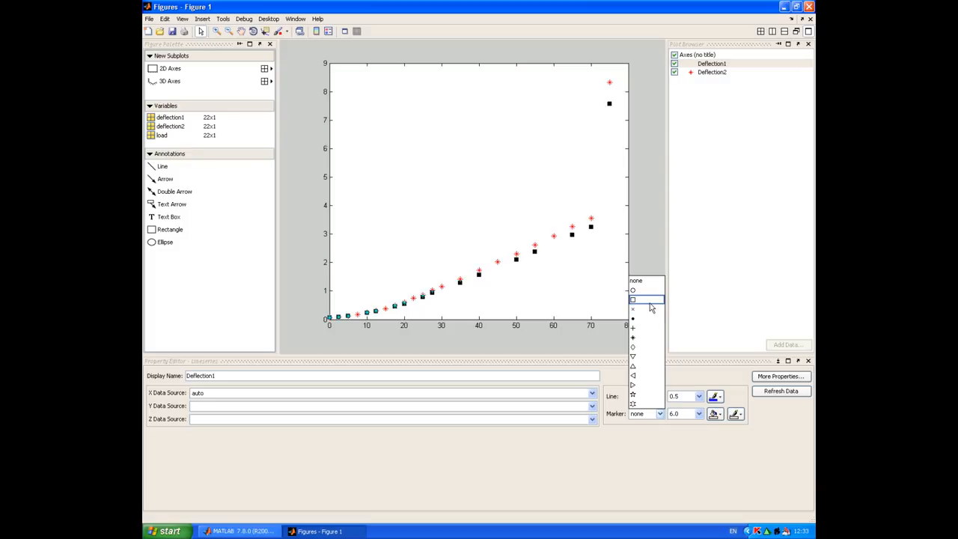
pyautogui.click(633, 309)
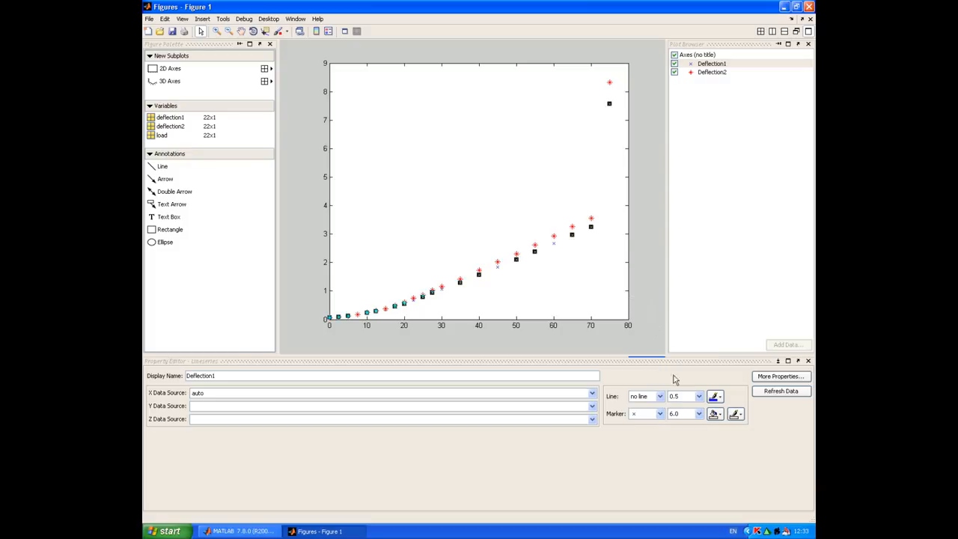
pyautogui.click(701, 414)
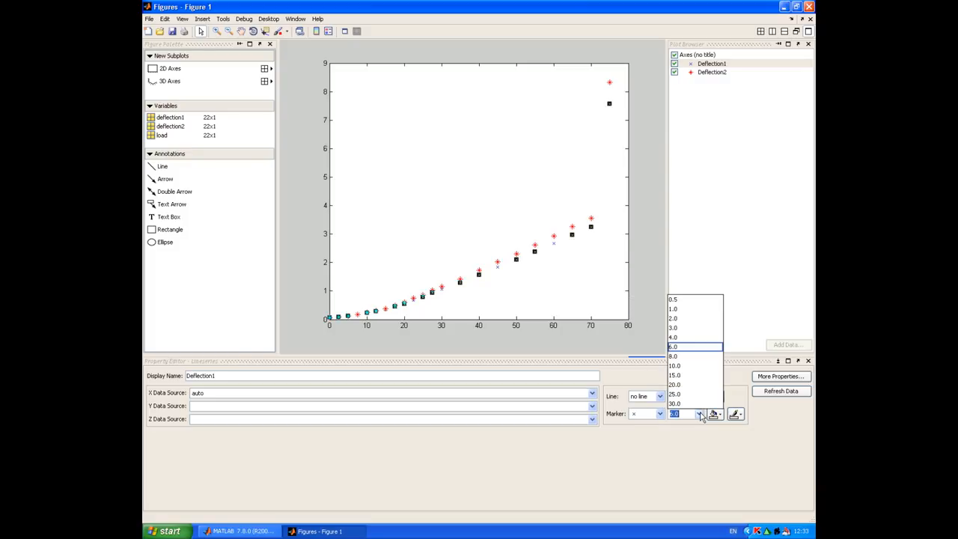
pyautogui.click(674, 357)
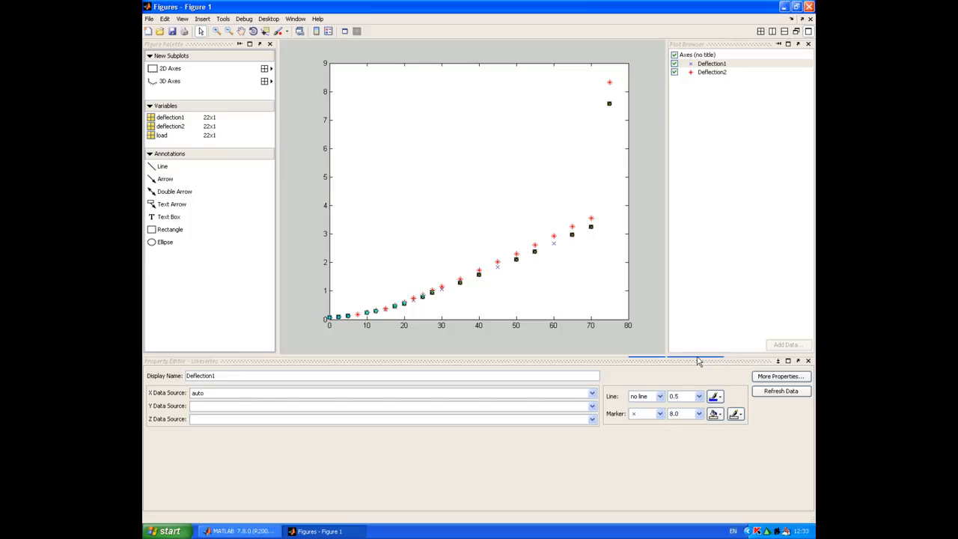
pyautogui.moveTo(688, 317)
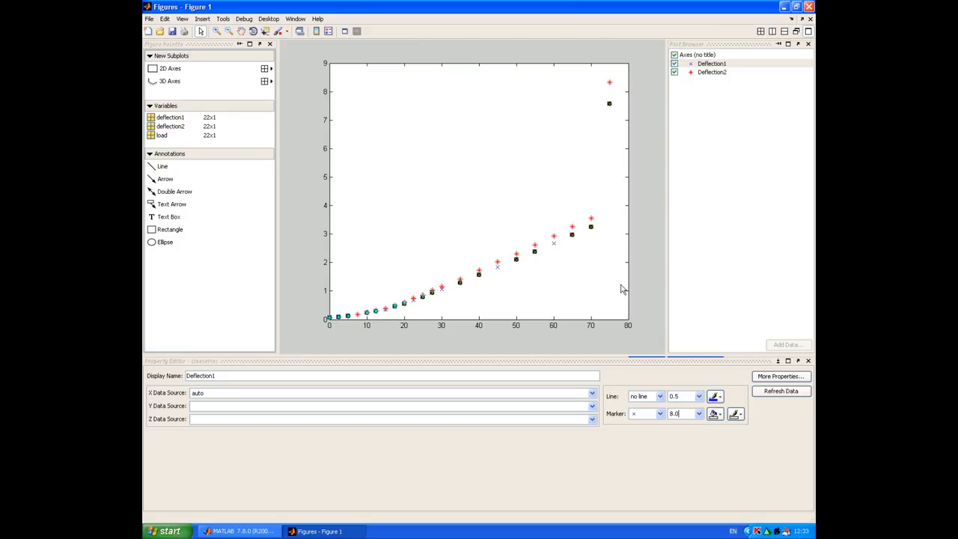
# Step: Label the x-axis Load (kN) in the axes Property Editor
pyautogui.click(479, 194)
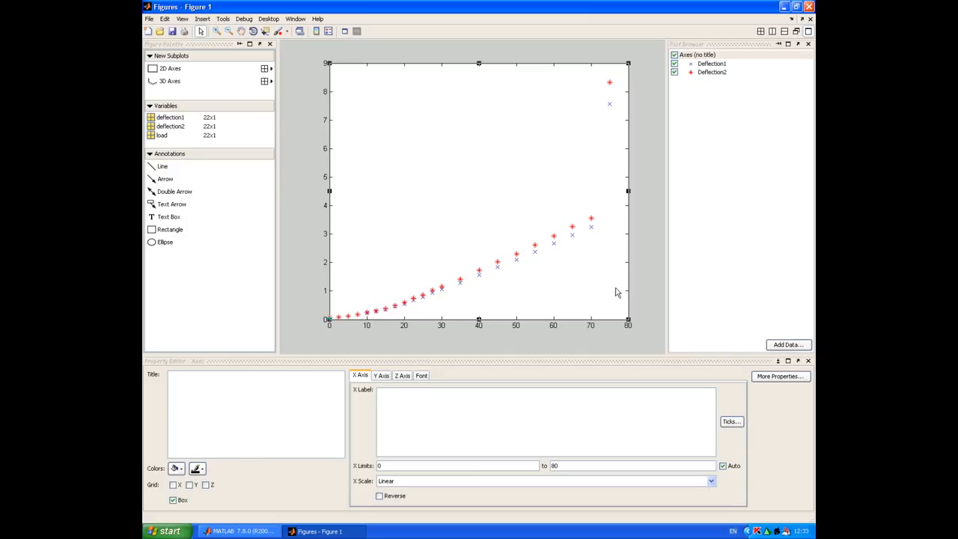
pyautogui.click(410, 402)
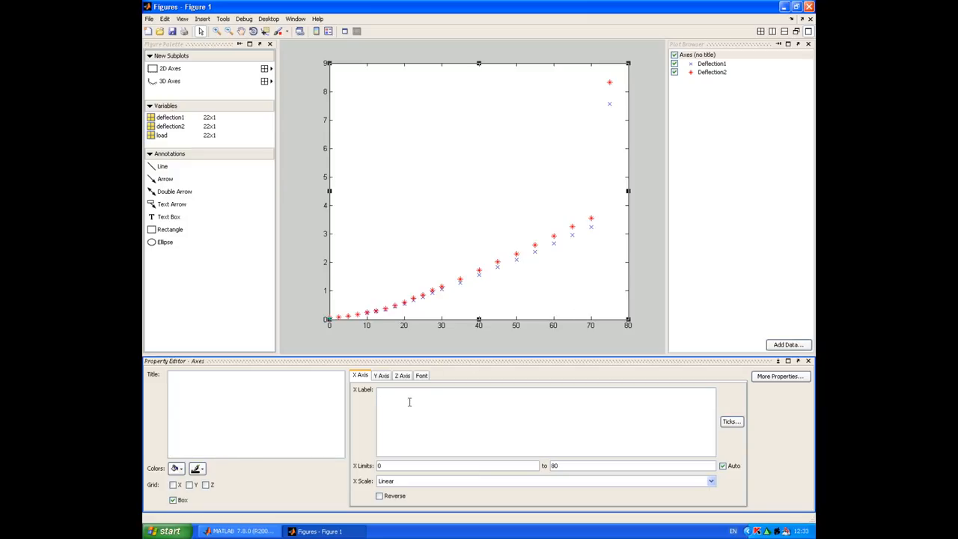
pyautogui.write('Load')
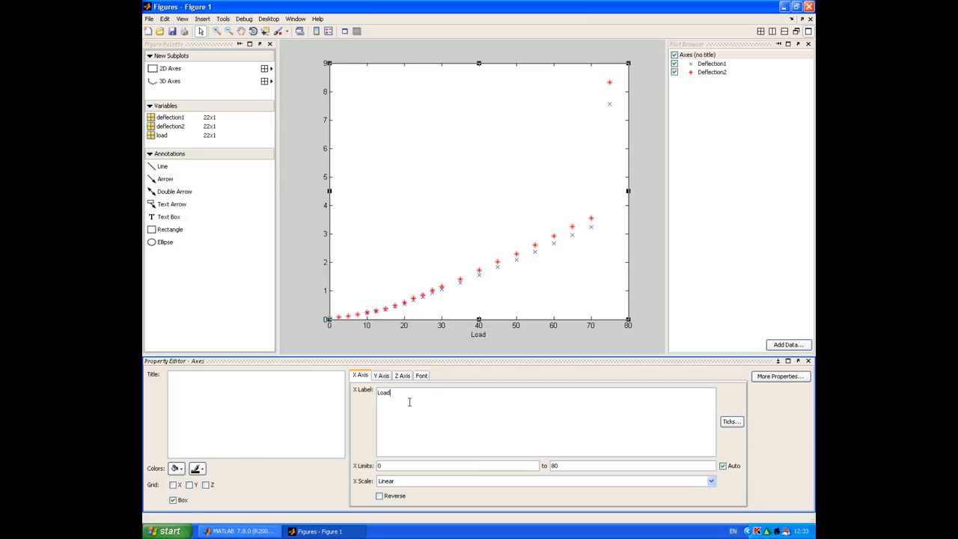
pyautogui.write('(k')
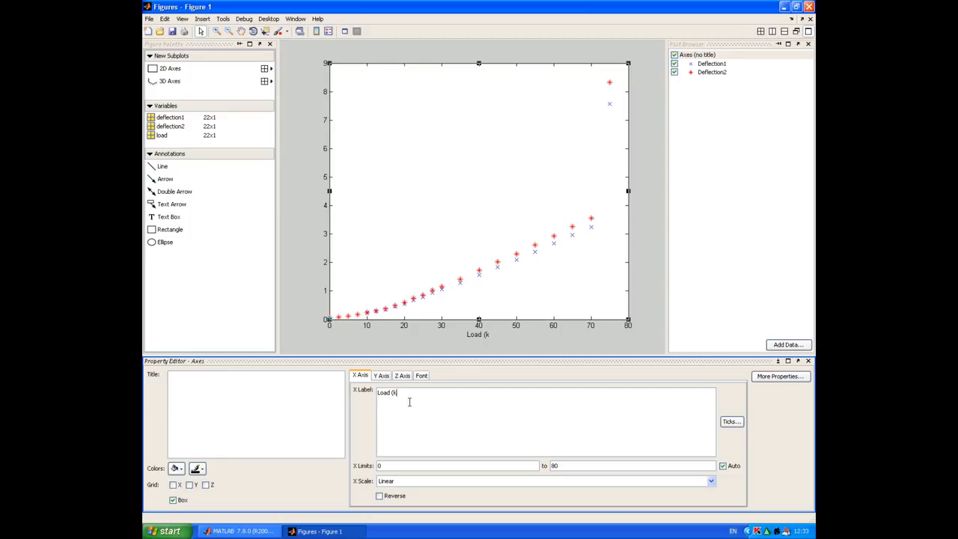
pyautogui.write('N)')
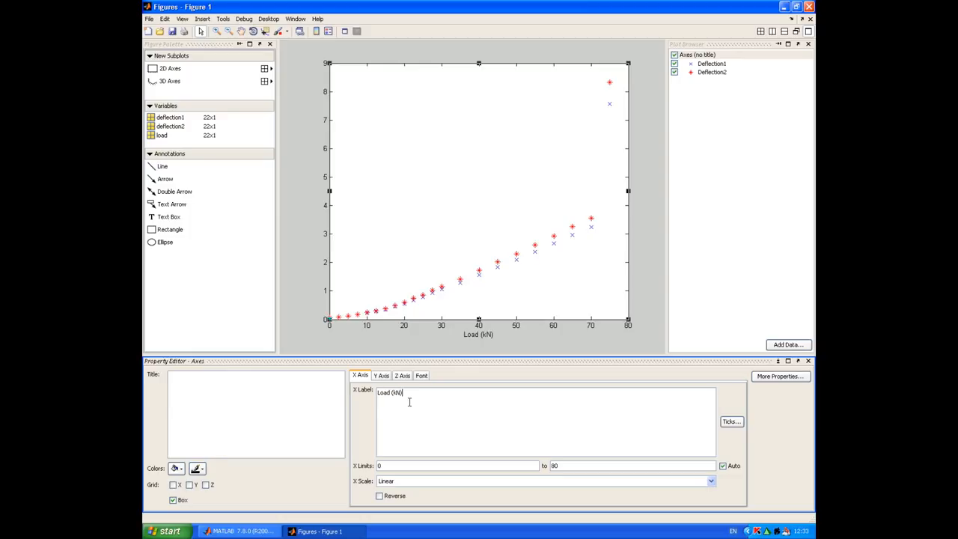
# Step: Label the y-axis Deflection (mm)
pyautogui.click(380, 375)
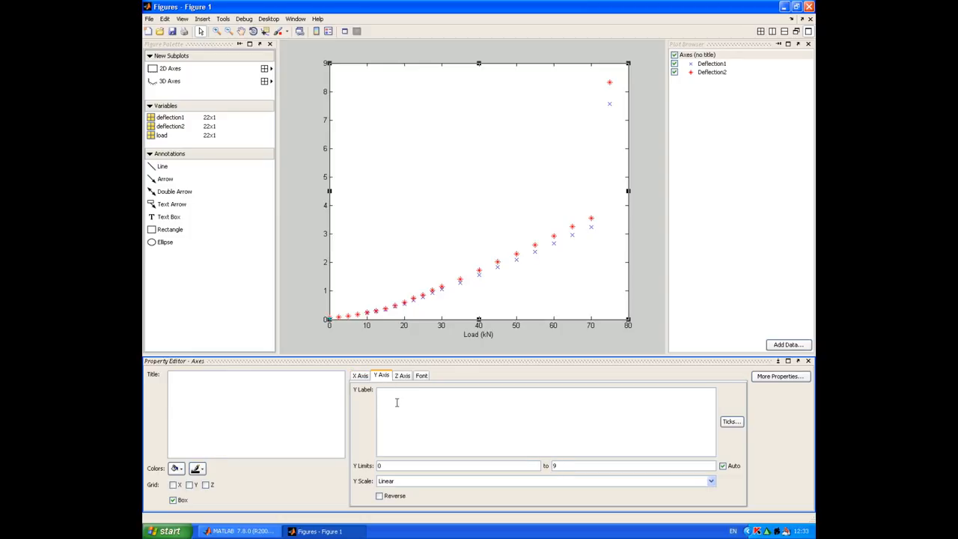
pyautogui.write('Deflection (mm')
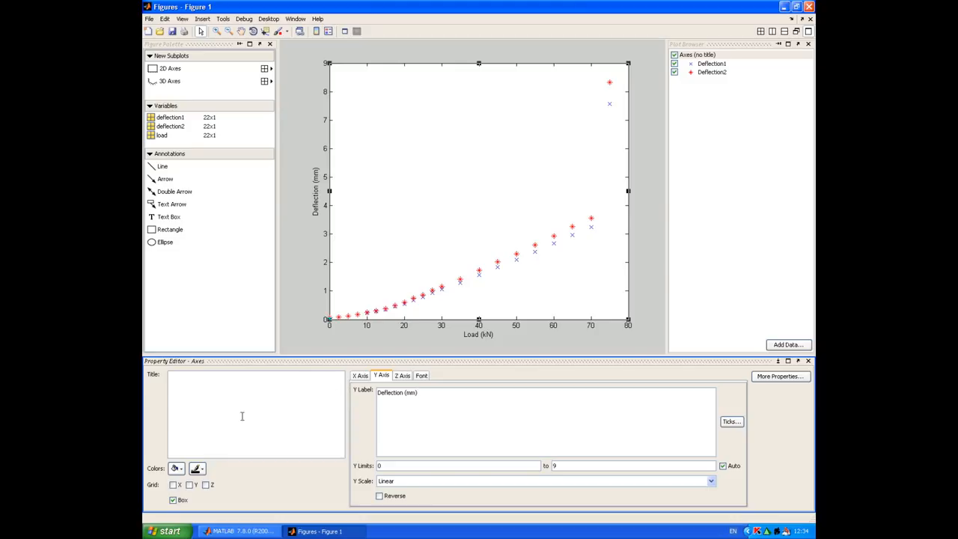
# Step: Turn on X and Y grid lines and title the plot 'Load vs. deflection of a reinforced concrete beam'
pyautogui.click(174, 485)
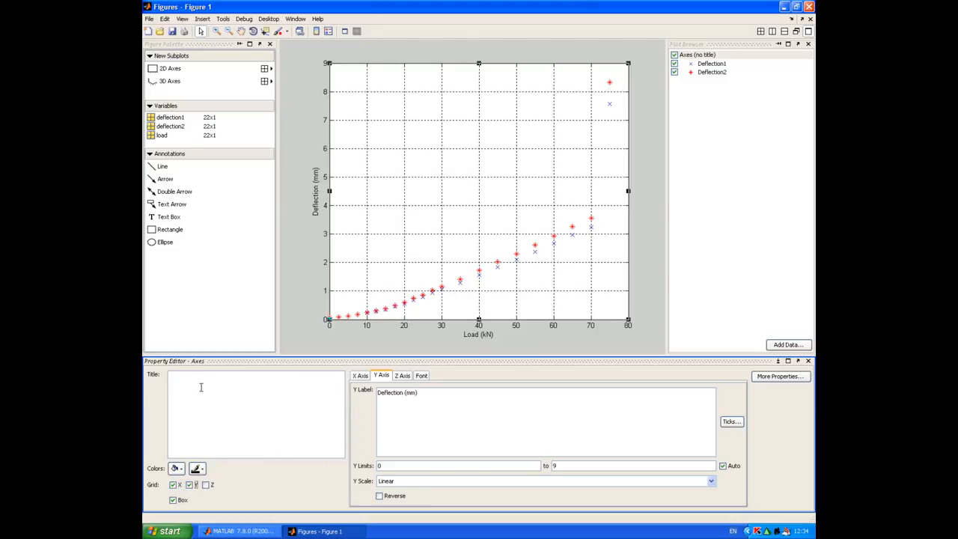
pyautogui.click(188, 485)
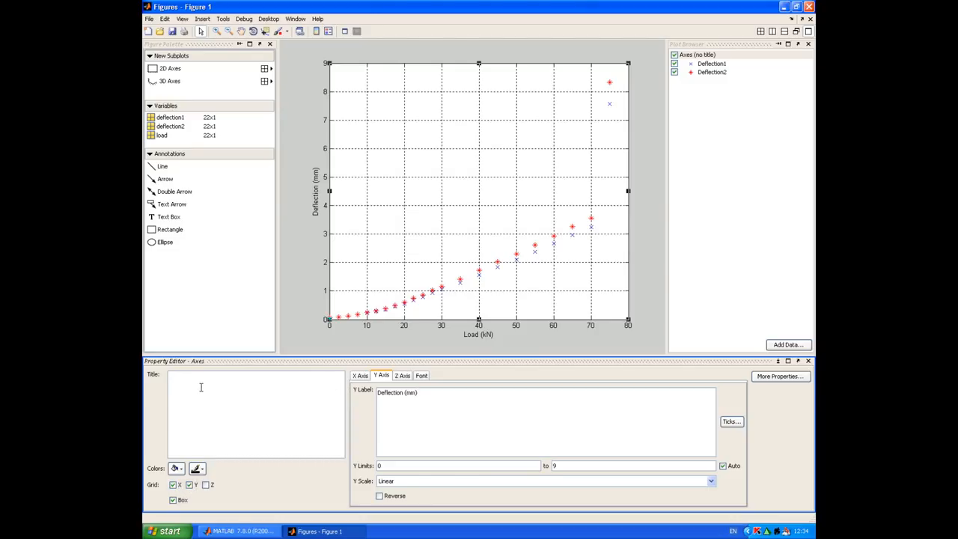
pyautogui.write('Load vs')
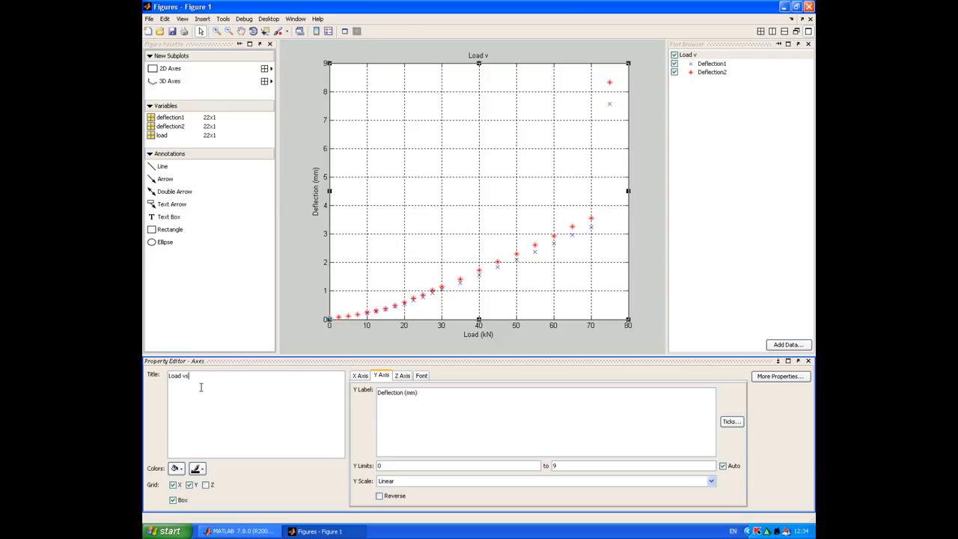
pyautogui.write('s. deflection of a reinforced concrete')
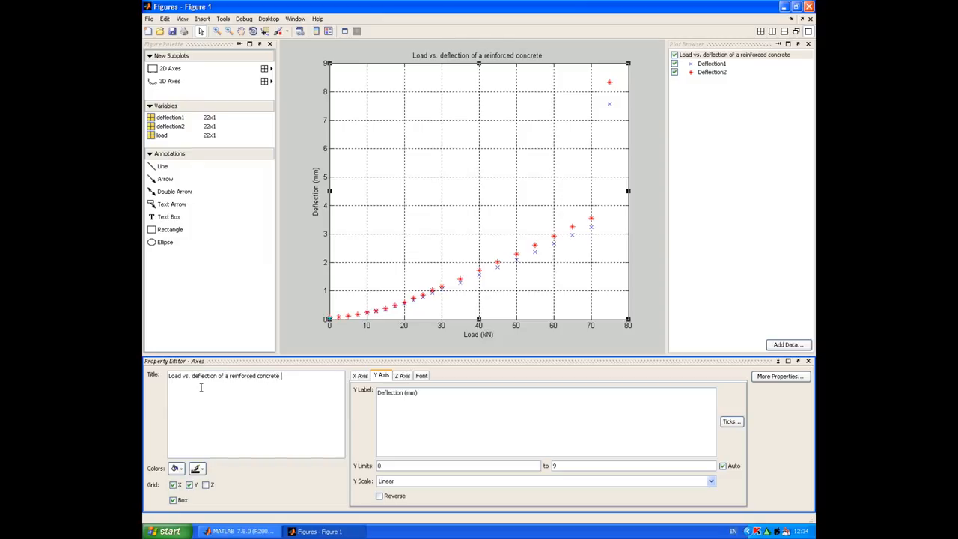
pyautogui.write('beam')
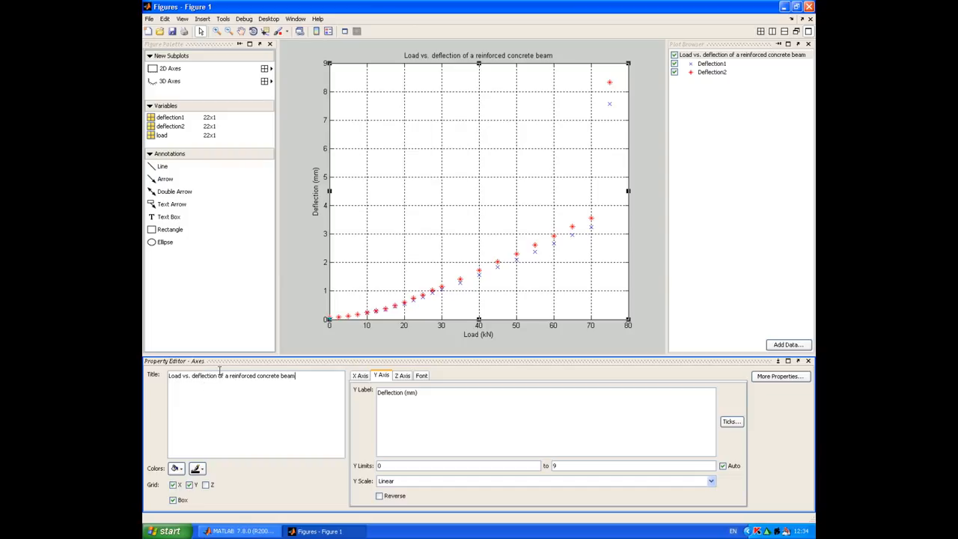
# Step: Add a Deflection1/Deflection2 legend positioned at the bottom right of the plot
pyautogui.click(202, 18)
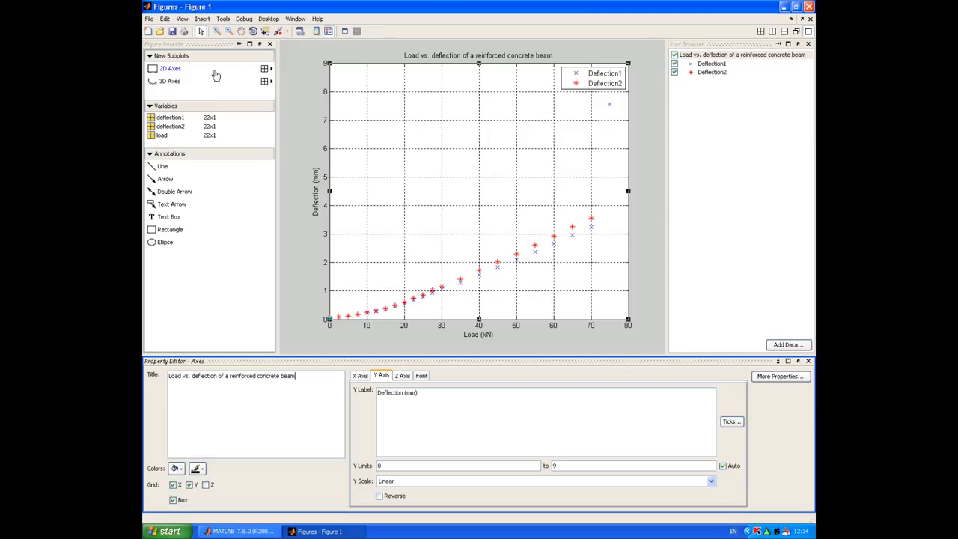
pyautogui.click(599, 78)
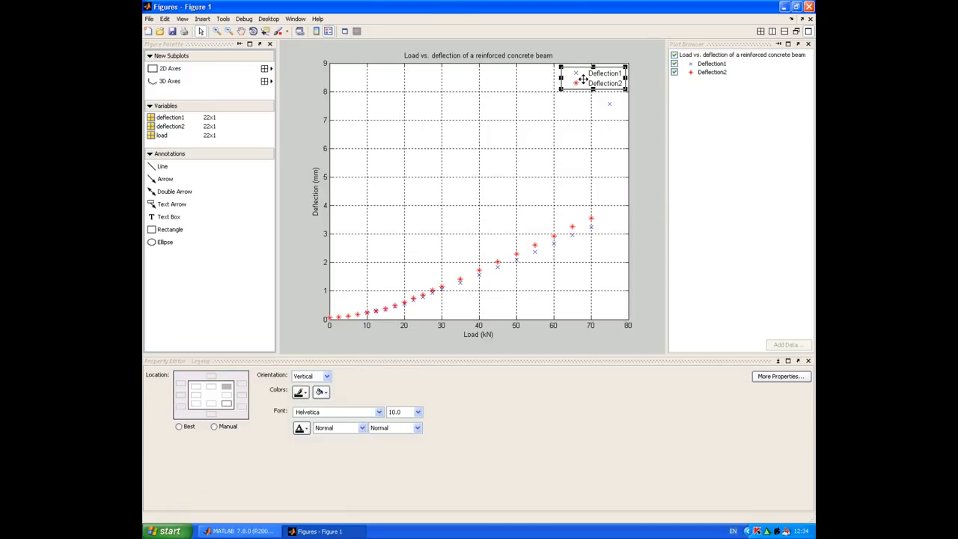
pyautogui.click(227, 403)
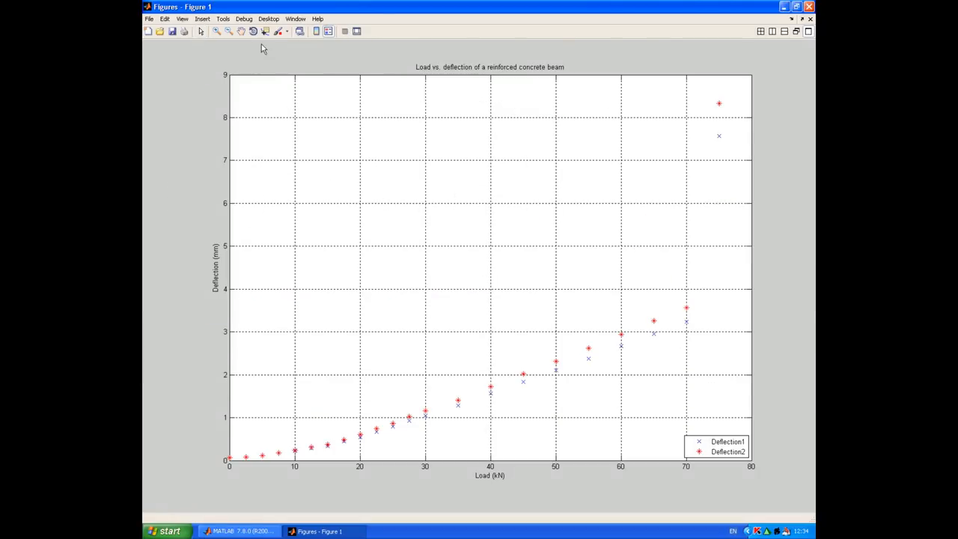
# Step: Save the figure via Save As as concrete_beam with the MATLAB Figure (*.fig) type
pyautogui.click(150, 18)
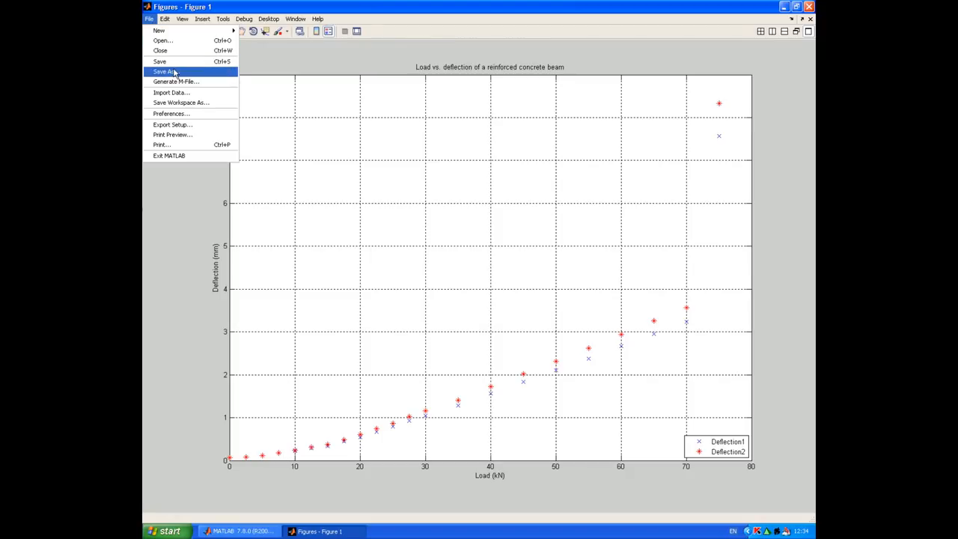
pyautogui.click(163, 72)
pyautogui.write('concrete_beam')
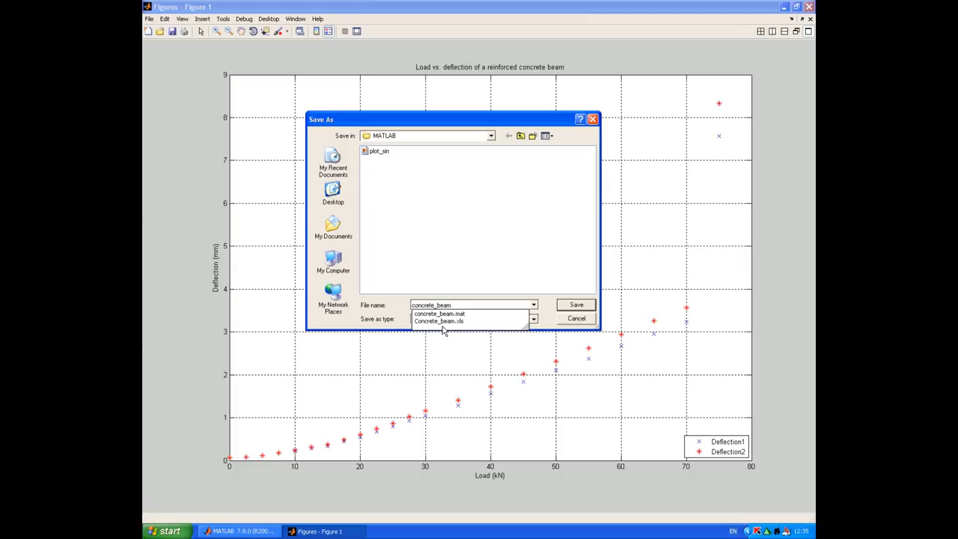
pyautogui.click(533, 305)
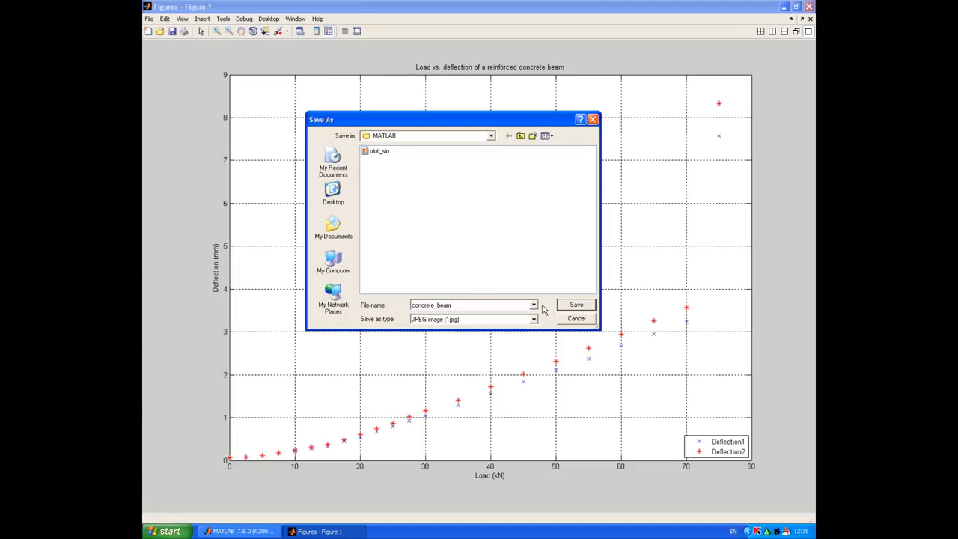
pyautogui.click(533, 319)
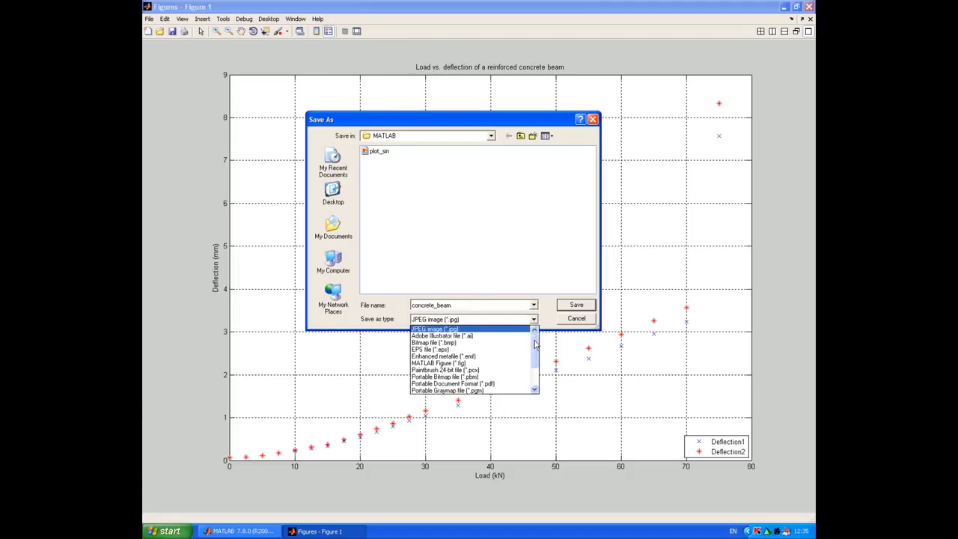
pyautogui.scroll(-3)
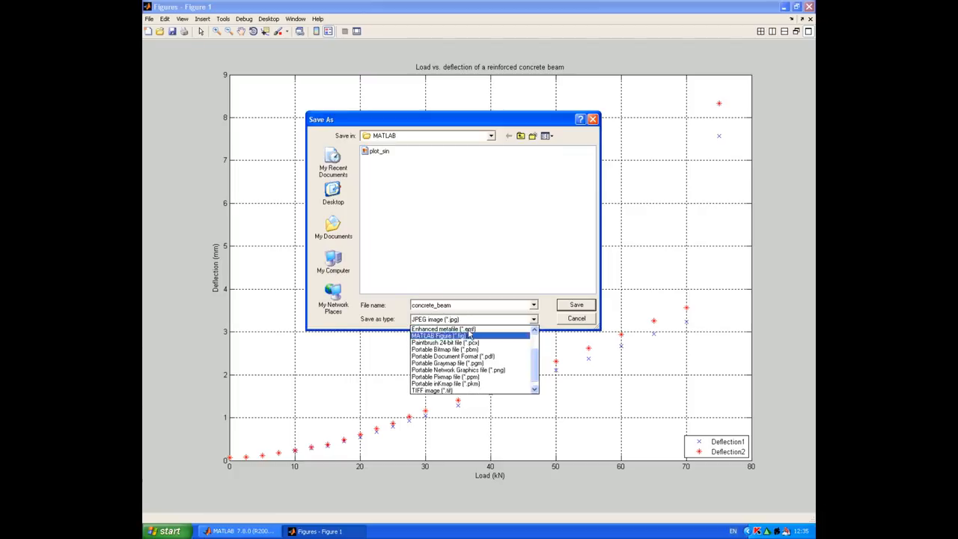
pyautogui.click(441, 335)
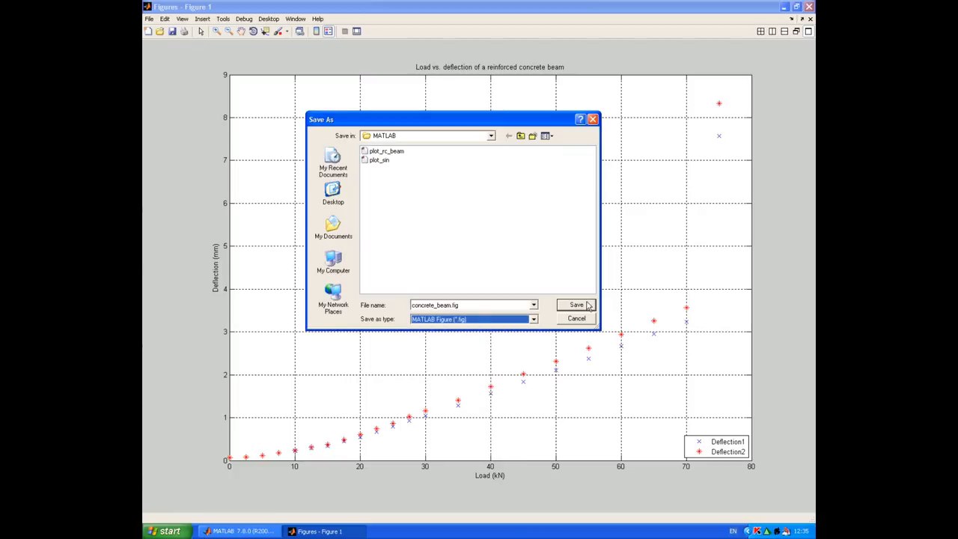
pyautogui.click(576, 305)
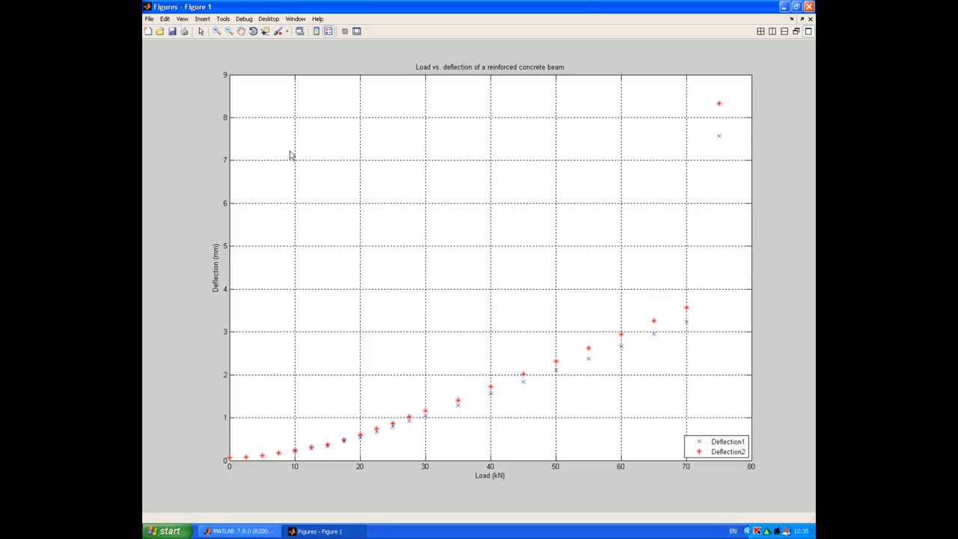
pyautogui.moveTo(192, 84)
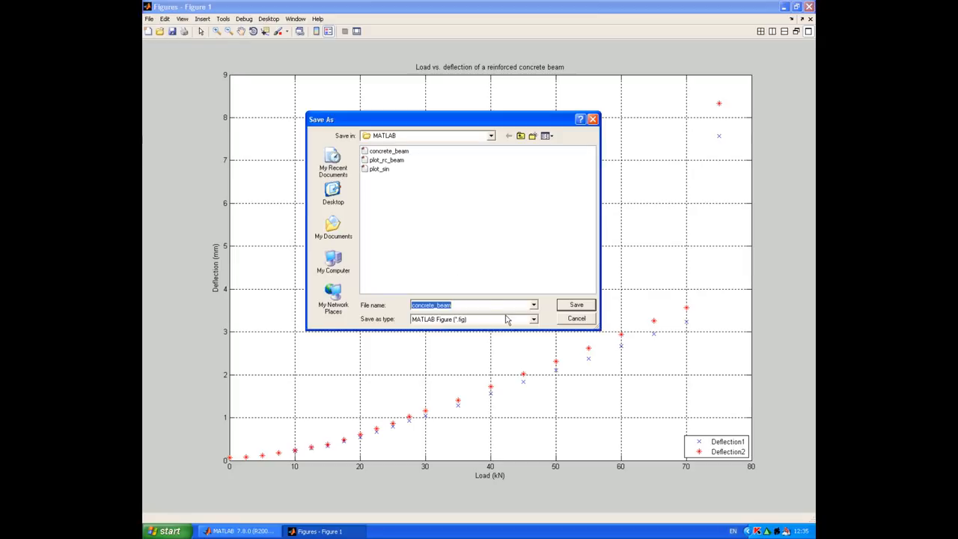
# Step: Export the figure again as concrete_beam with the JPEG image (*.jpg) type
pyautogui.click(533, 319)
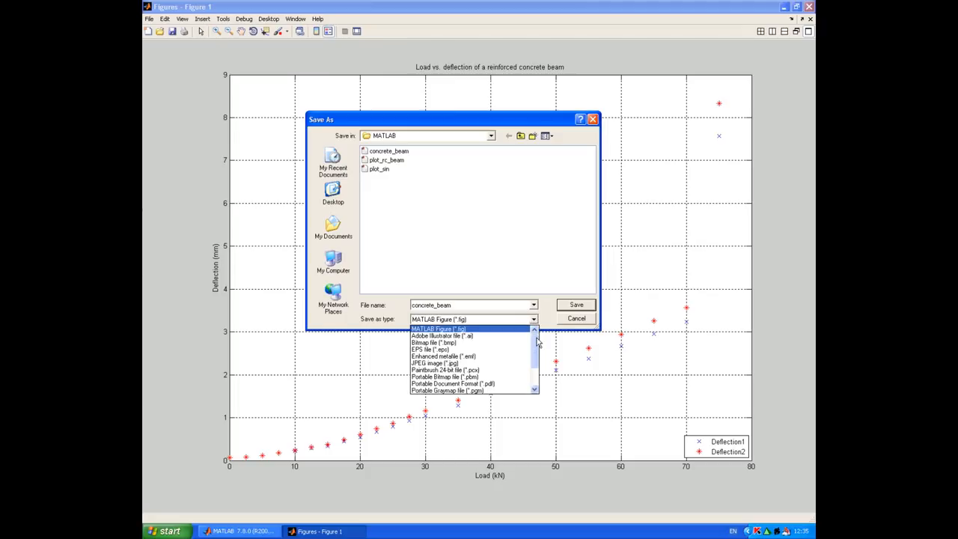
pyautogui.click(435, 363)
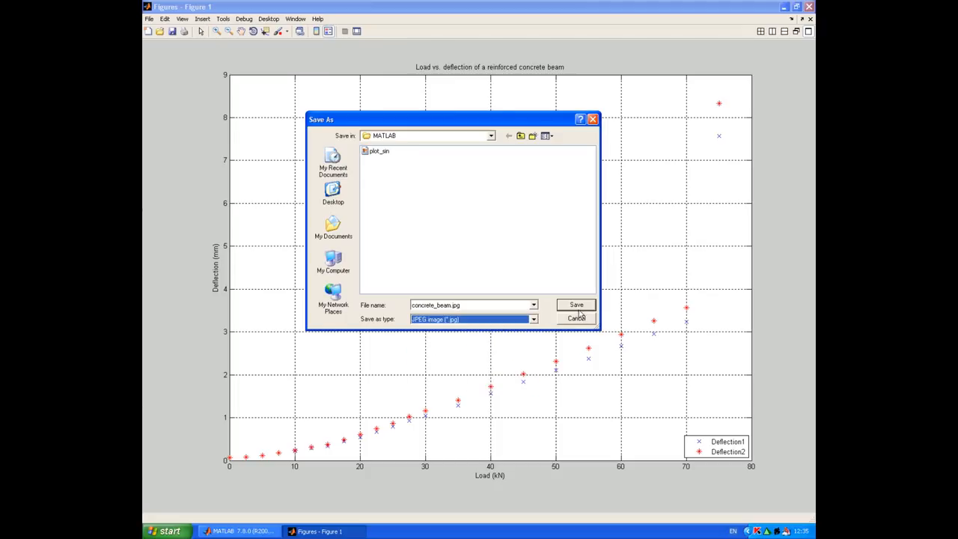
pyautogui.click(574, 306)
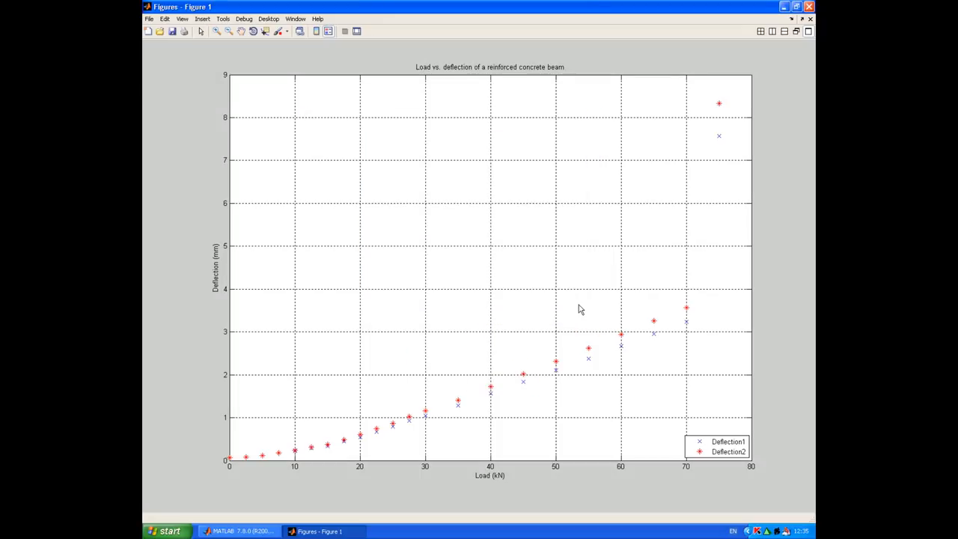